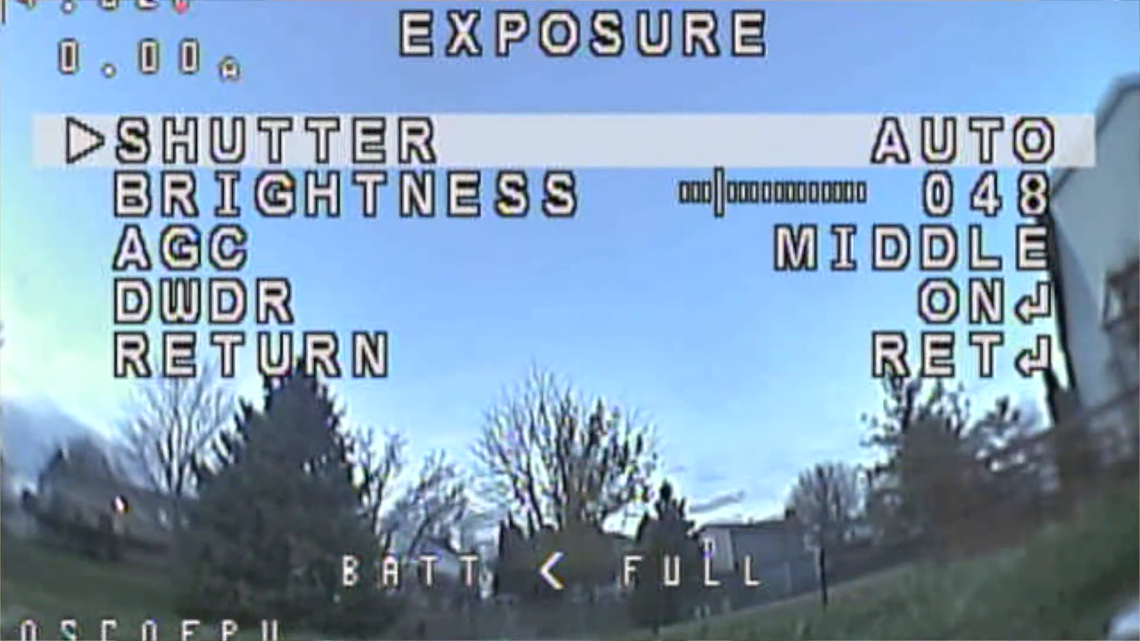
pyautogui.press('Down')
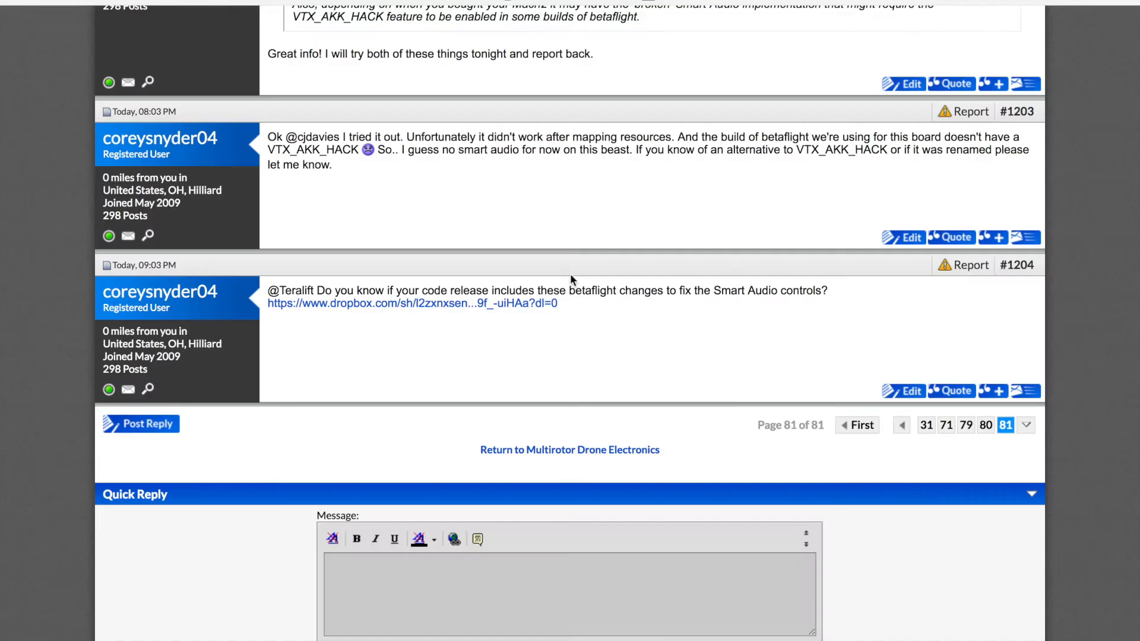
pyautogui.scroll(3)
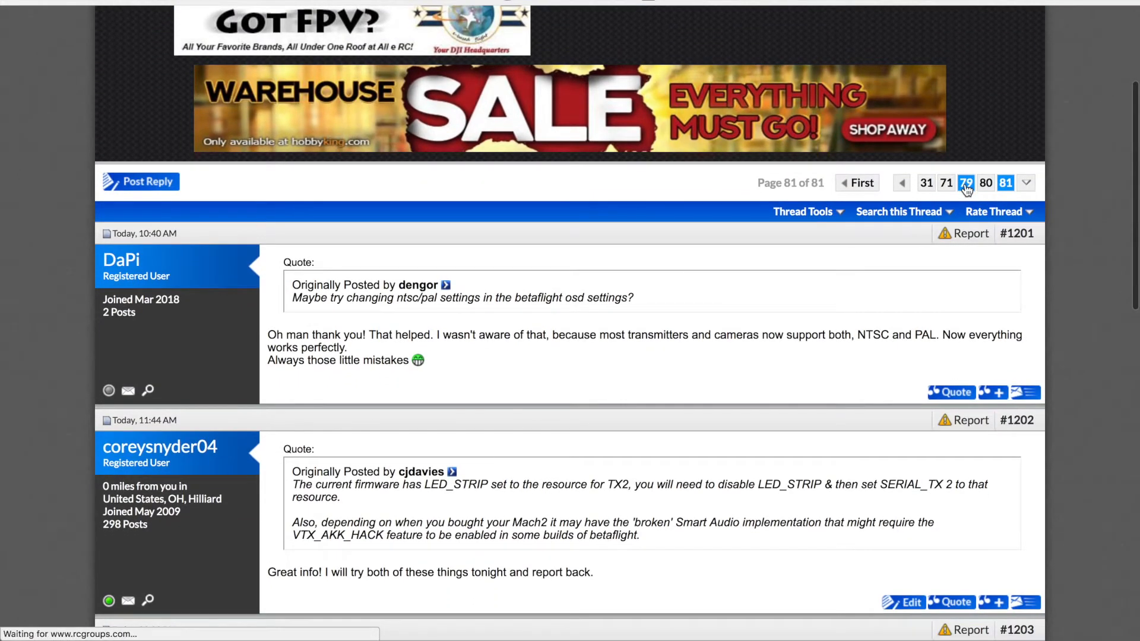
pyautogui.click(966, 183)
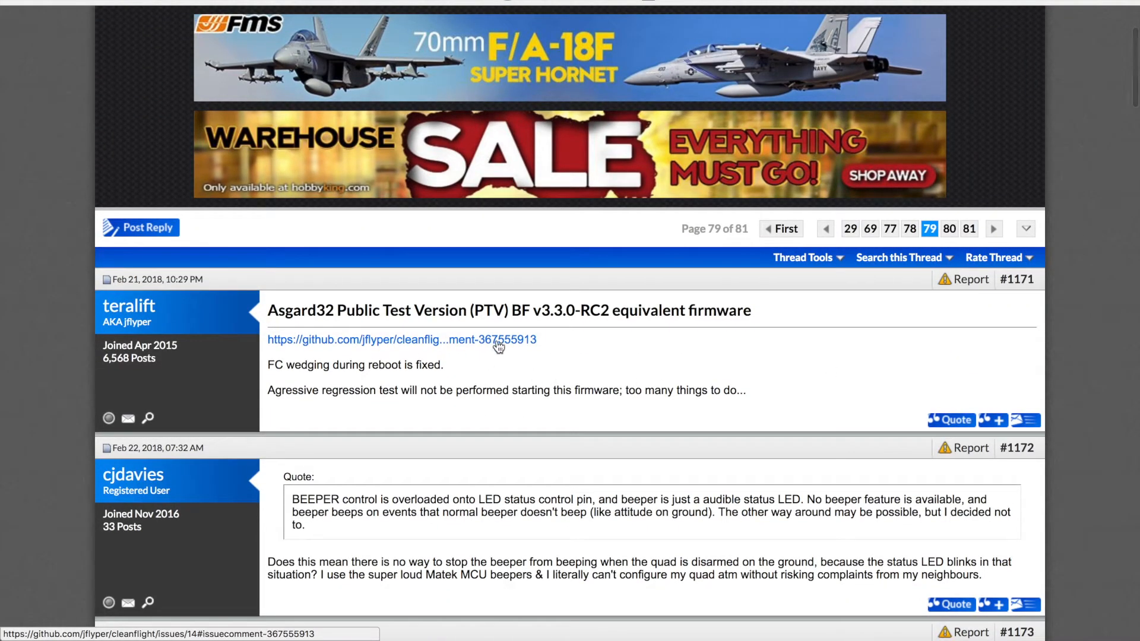
pyautogui.moveTo(465, 345)
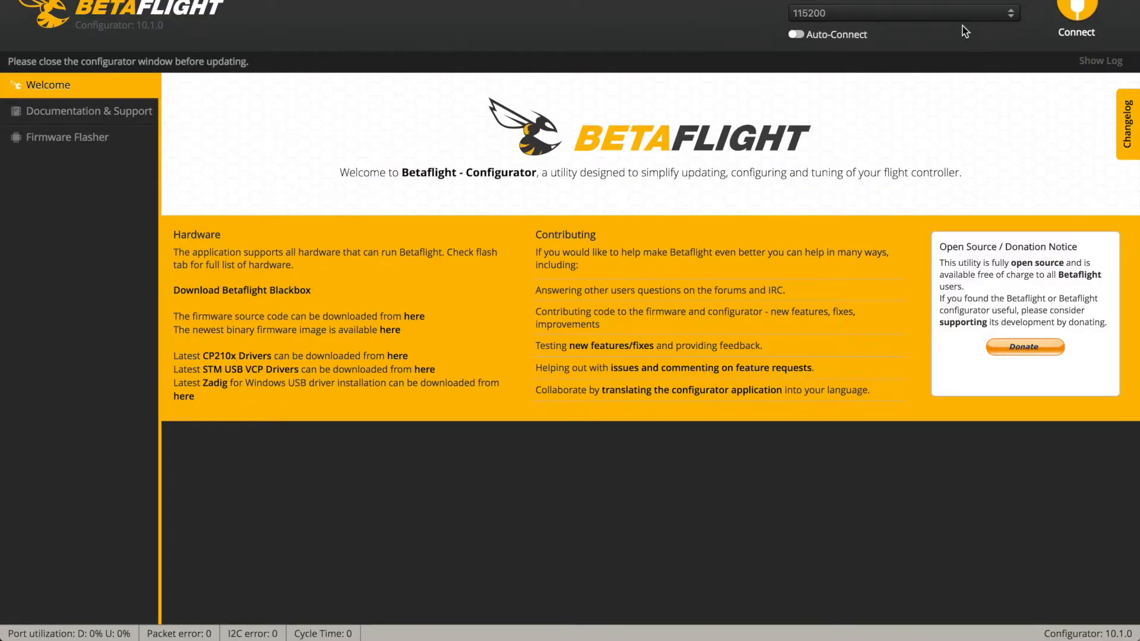
# Step: Connect to the AG3X flight controller and review the Ports UART assignments (UART2 on TBS SmartAudio)
pyautogui.click(1076, 31)
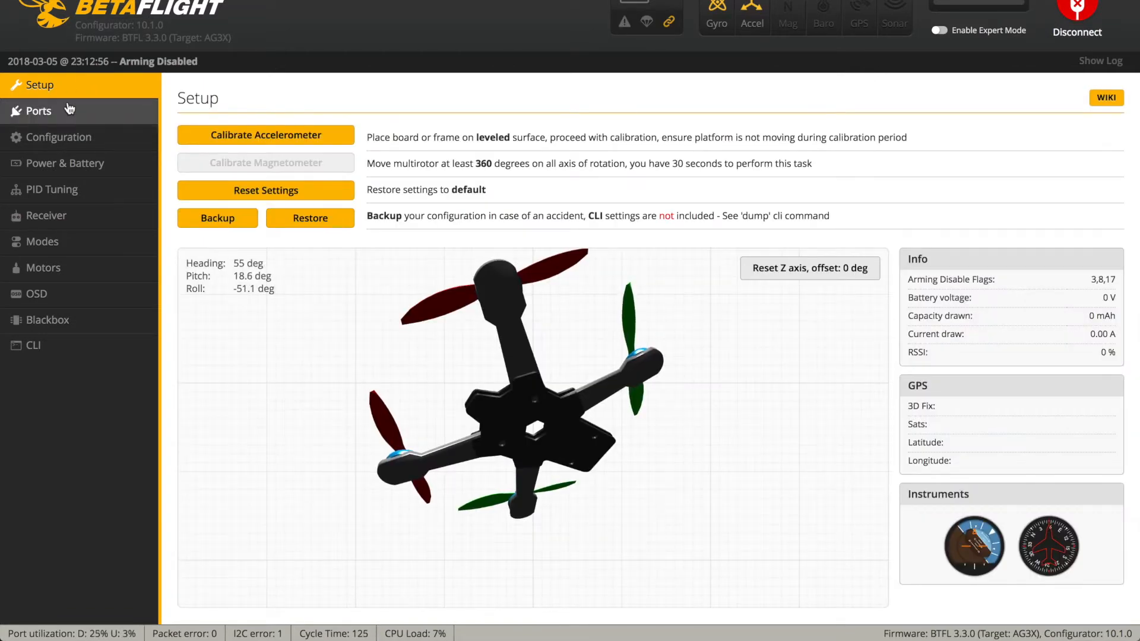
pyautogui.click(38, 110)
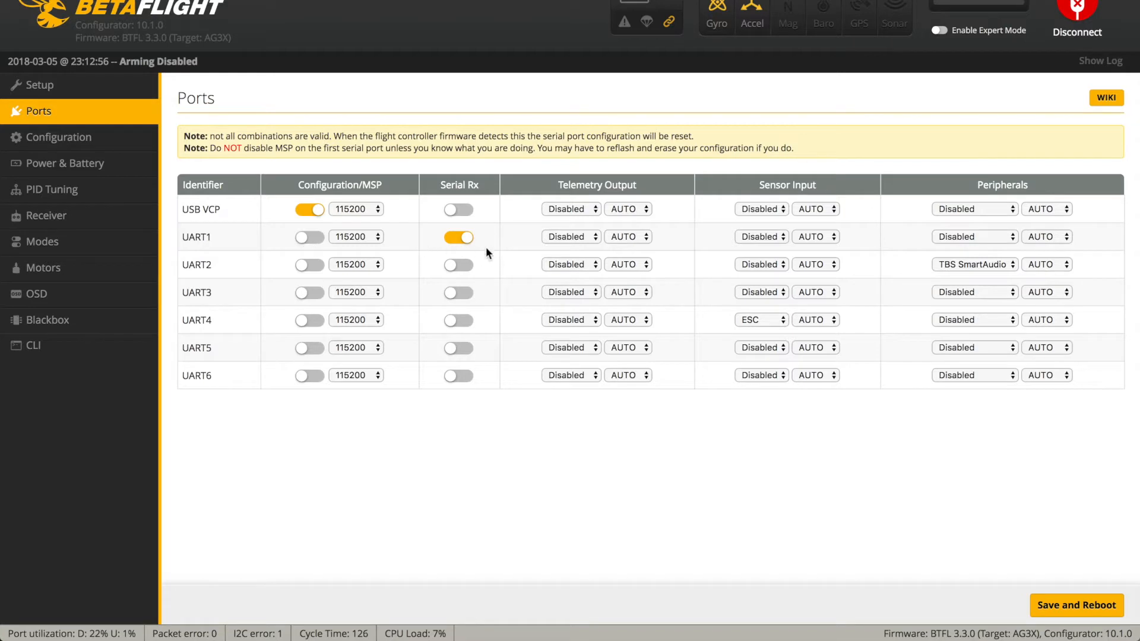
pyautogui.moveTo(354, 277)
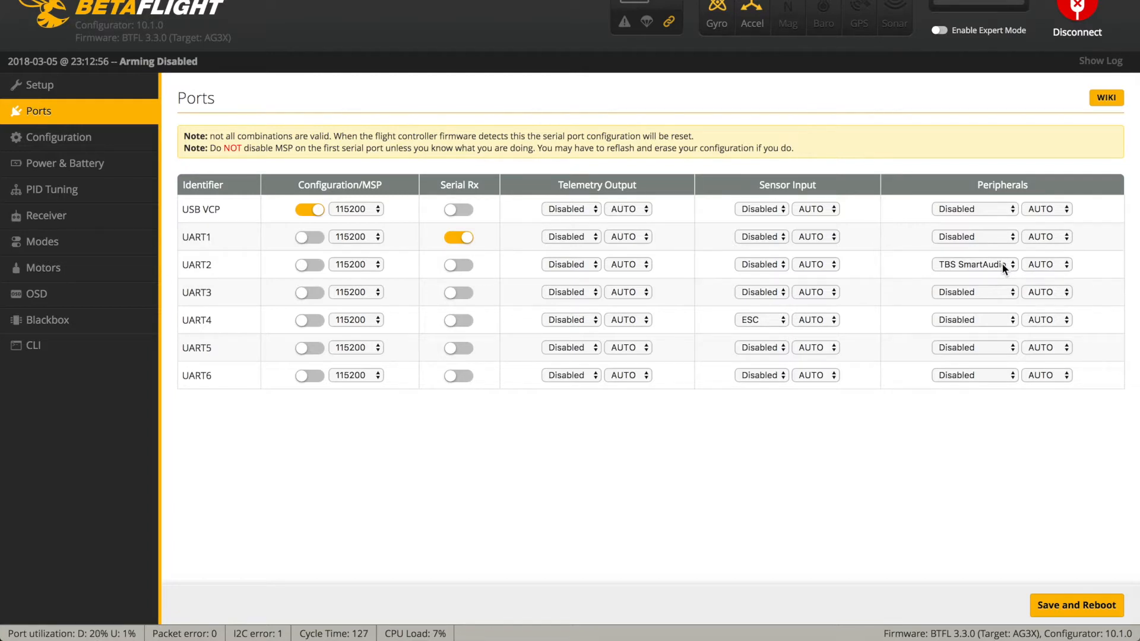
pyautogui.moveTo(966, 275)
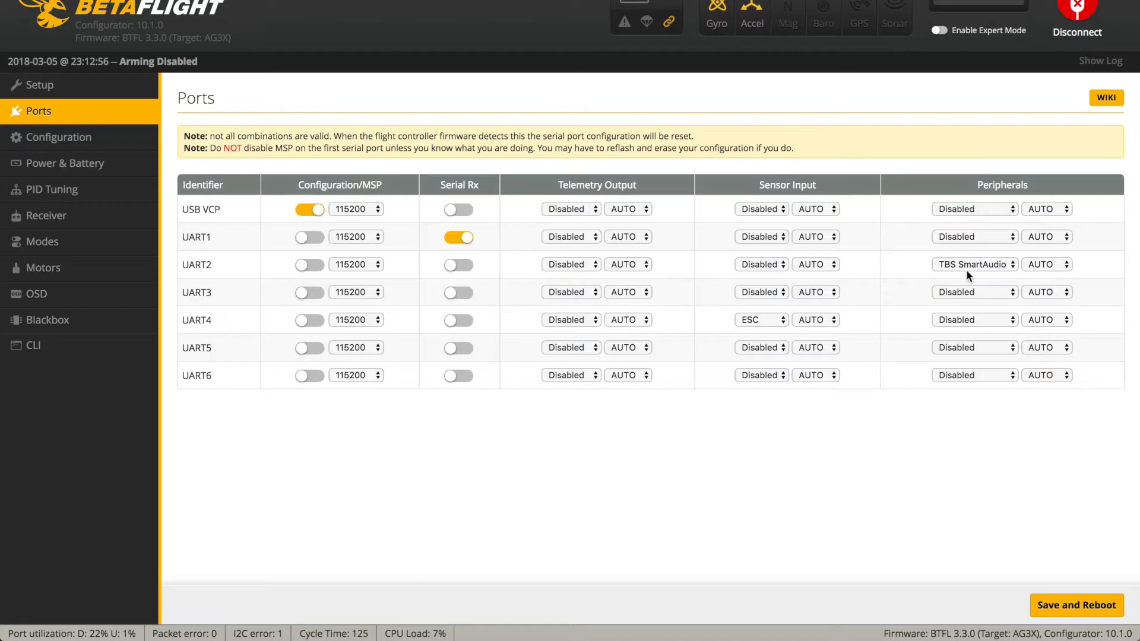
pyautogui.moveTo(1010, 274)
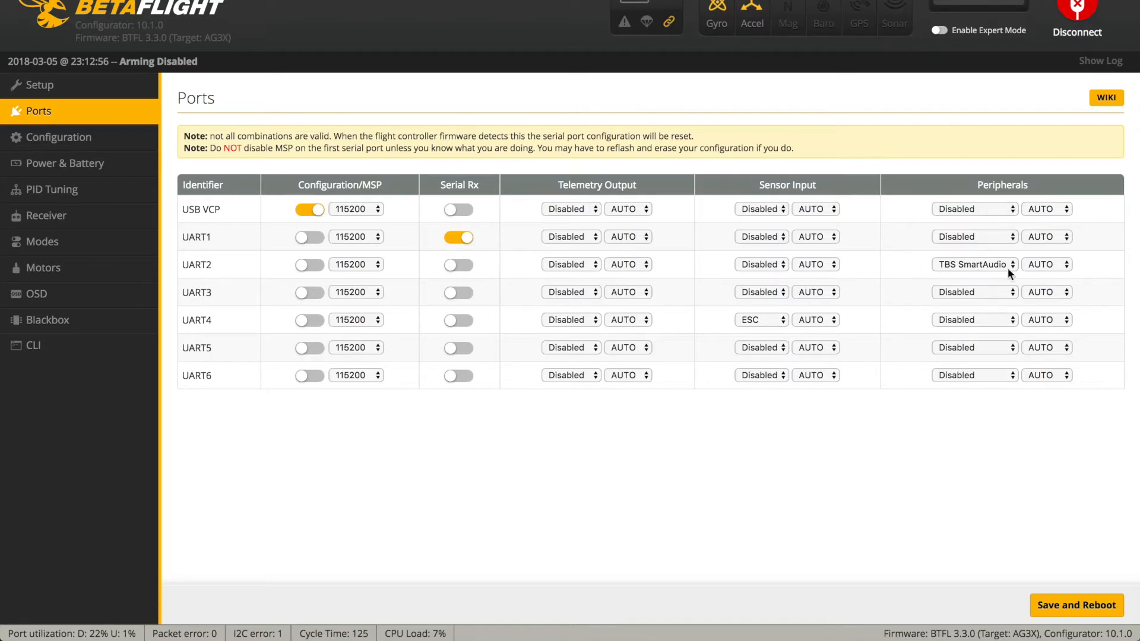
pyautogui.moveTo(259, 285)
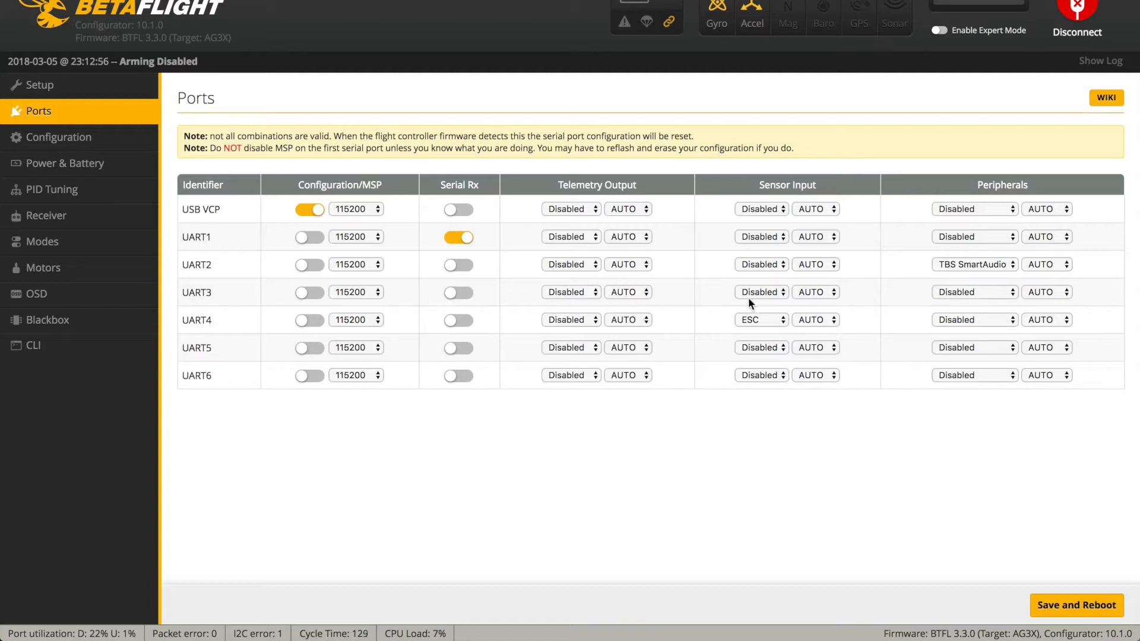
pyautogui.moveTo(777, 326)
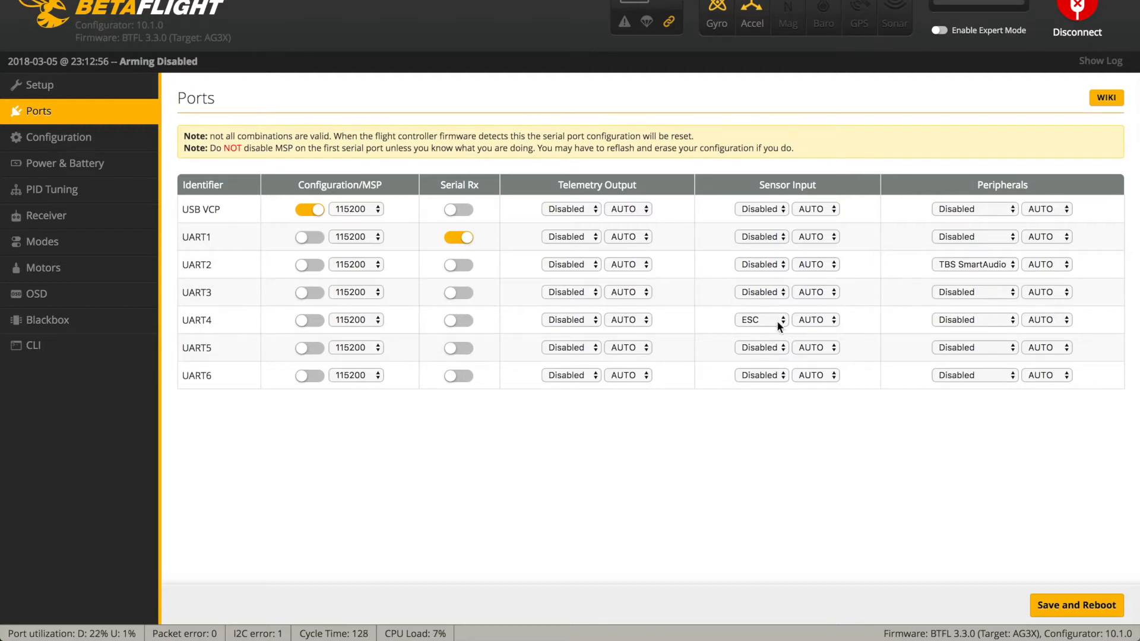
pyautogui.moveTo(785, 318)
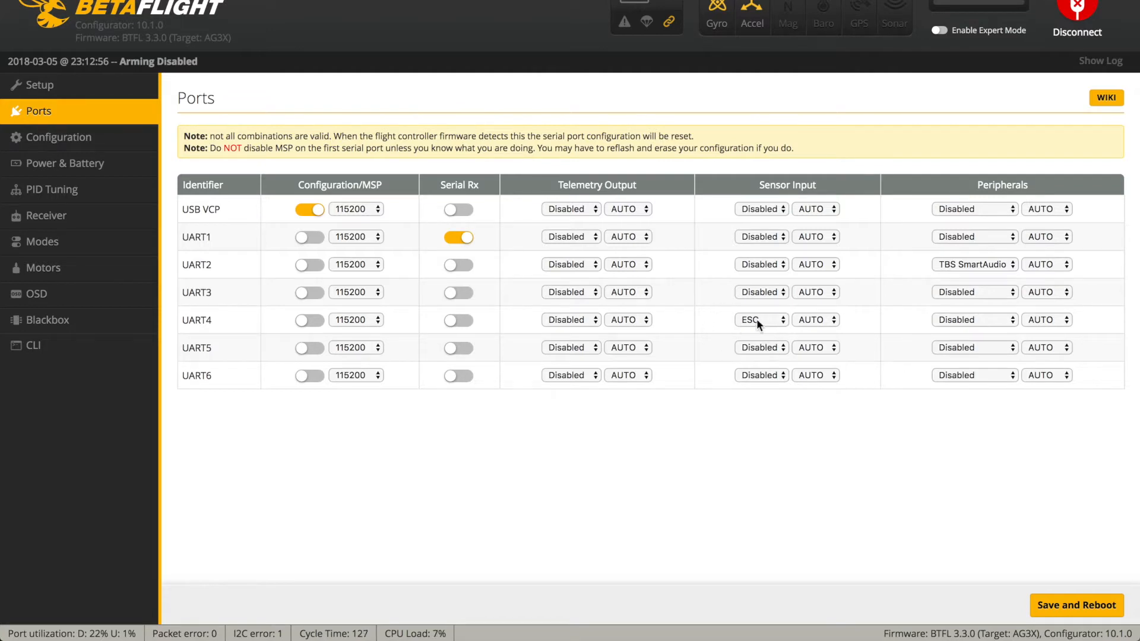
pyautogui.moveTo(363, 352)
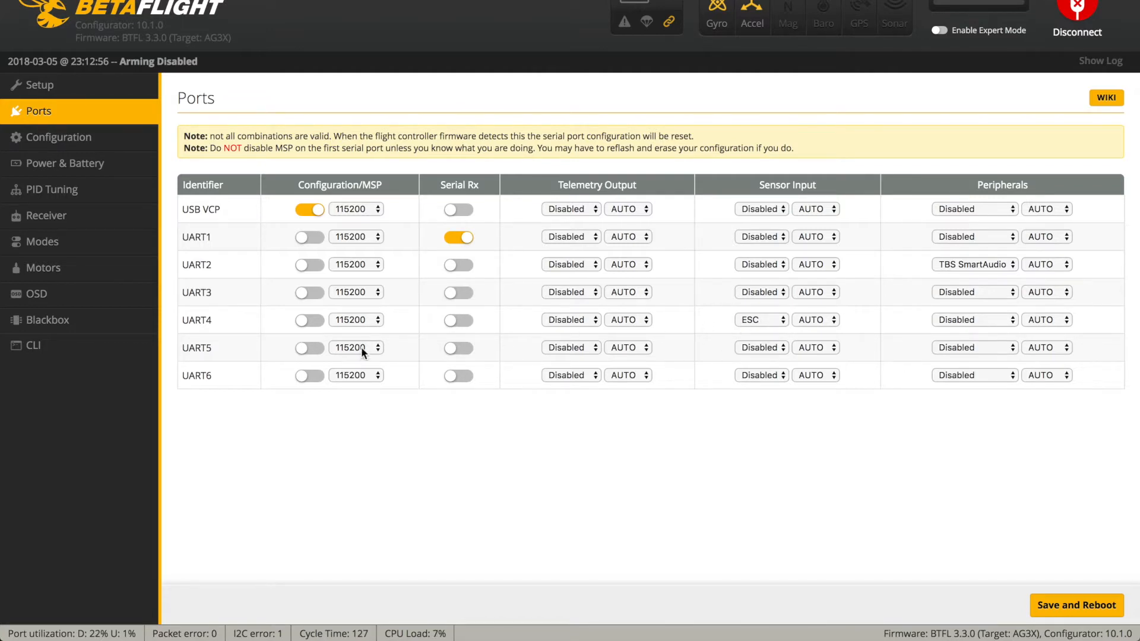
pyautogui.moveTo(436, 381)
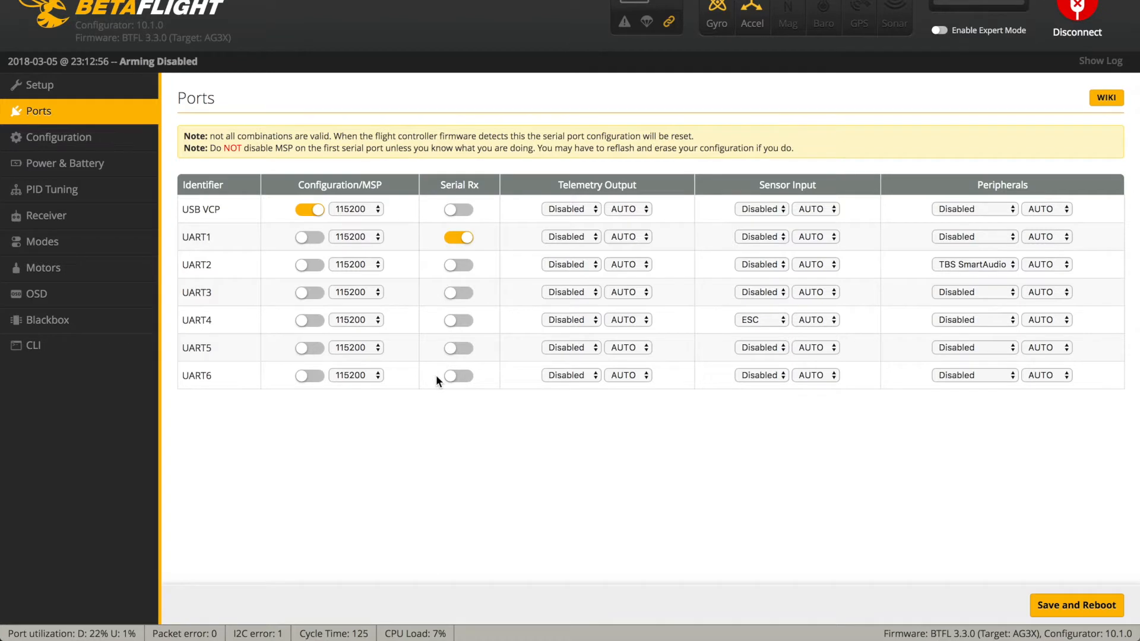
# Step: Set Maximum ARM Angle to 180 on the Configuration page and review the Other Features toggles
pyautogui.click(57, 136)
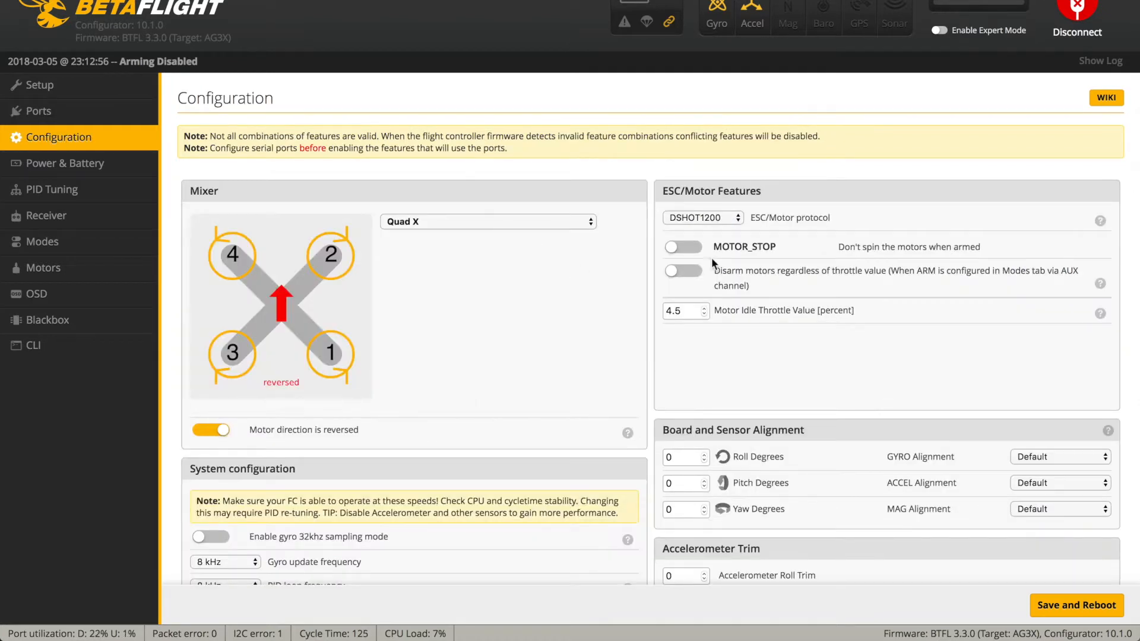
pyautogui.moveTo(335, 323)
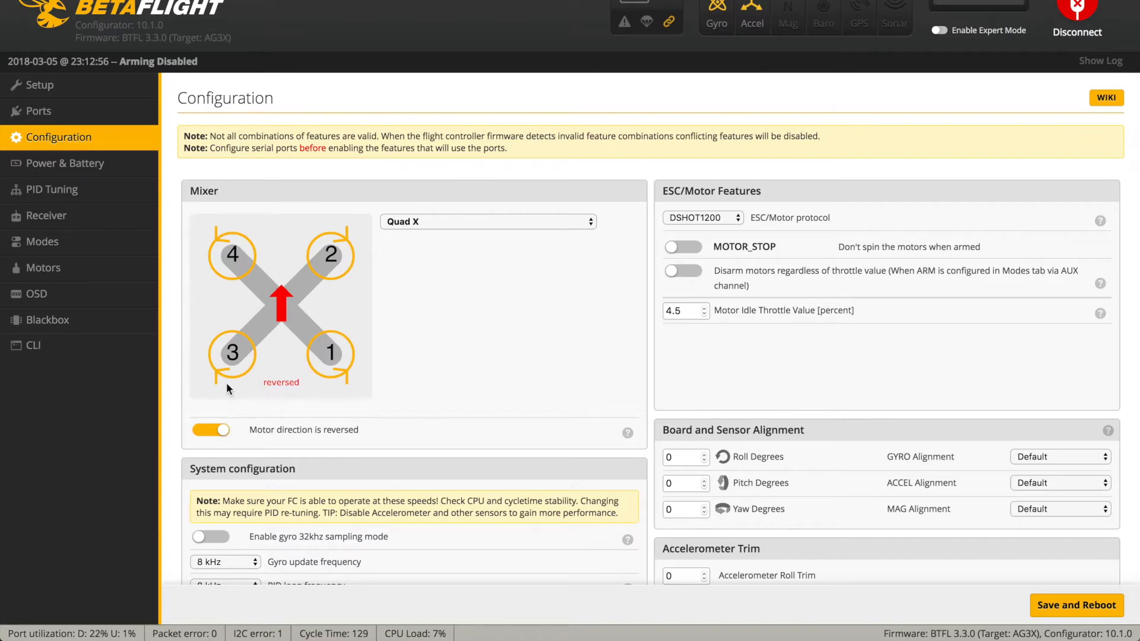
pyautogui.moveTo(284, 327)
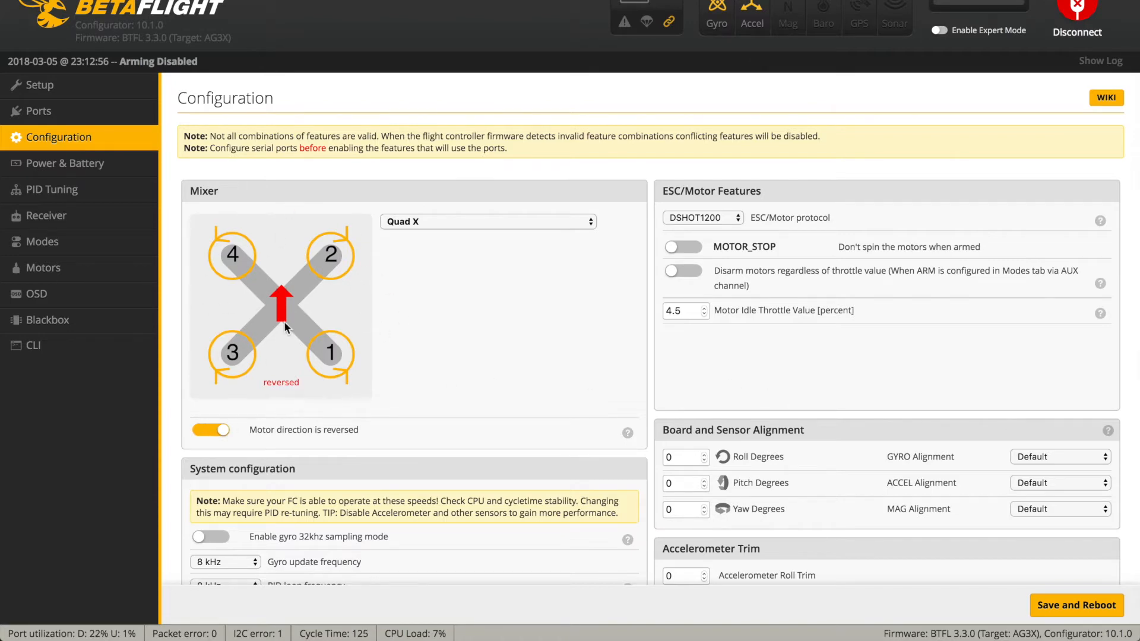
pyautogui.scroll(-3)
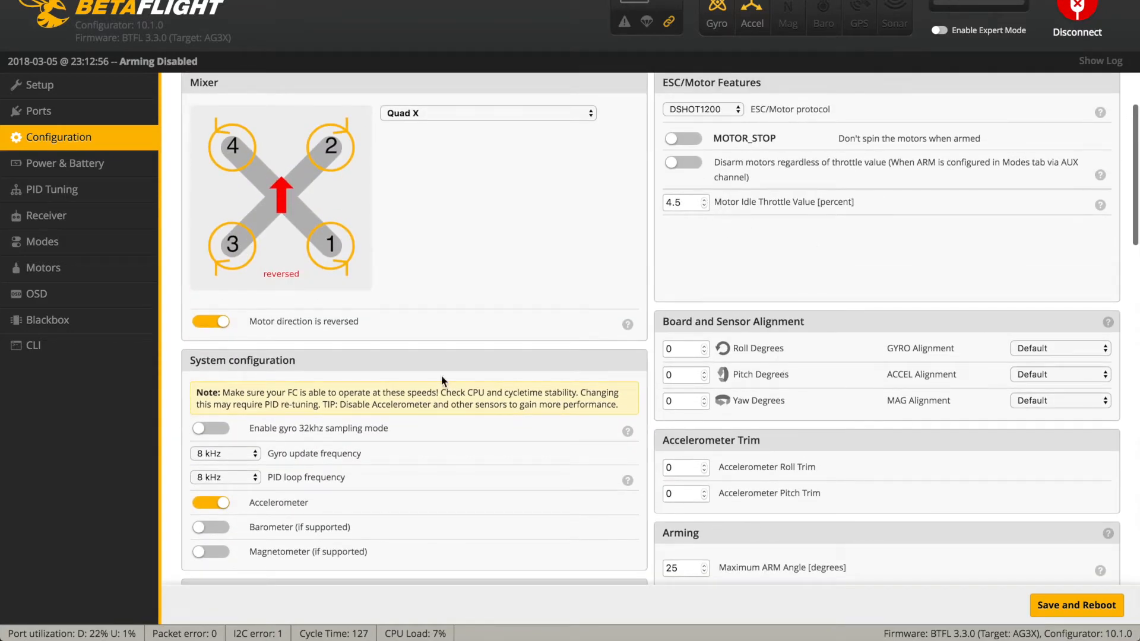
pyautogui.scroll(-3)
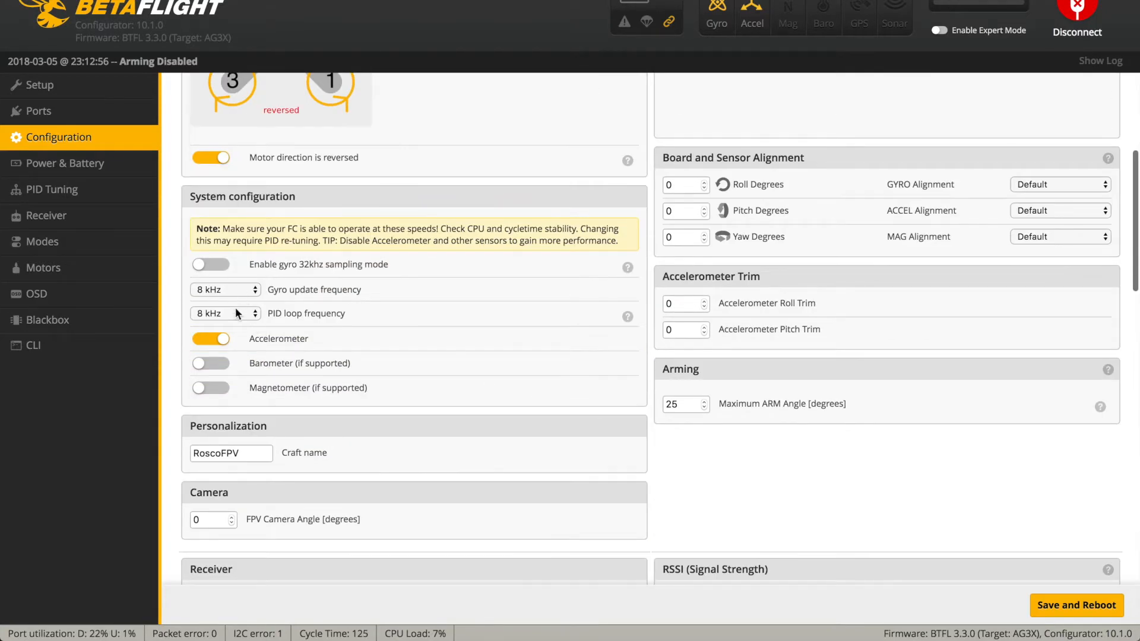
pyautogui.moveTo(537, 409)
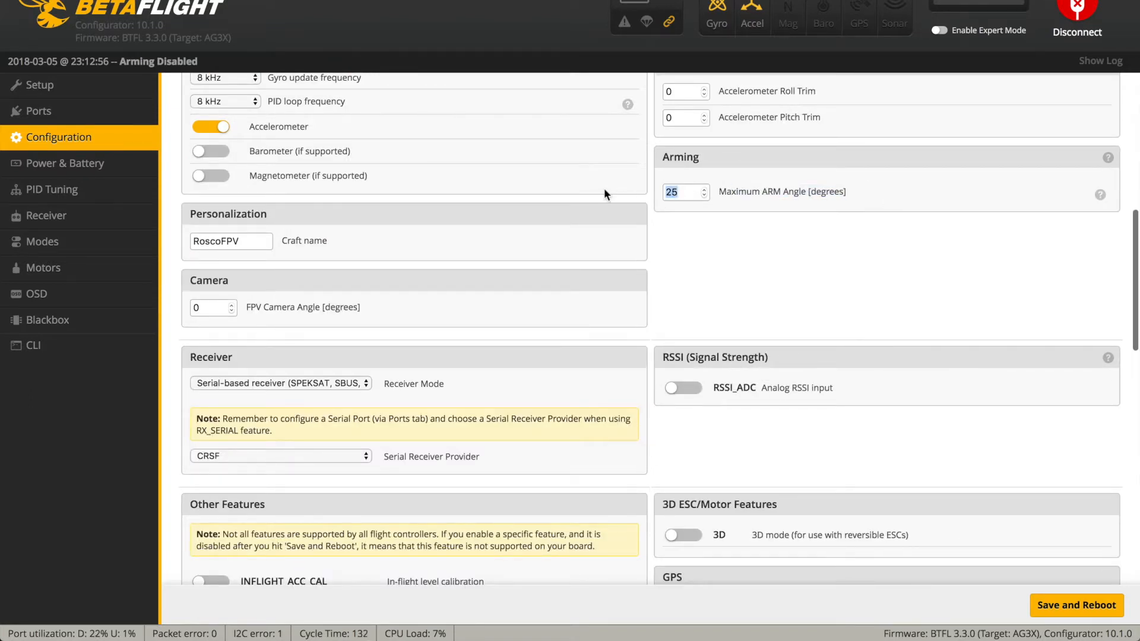
pyautogui.write('180')
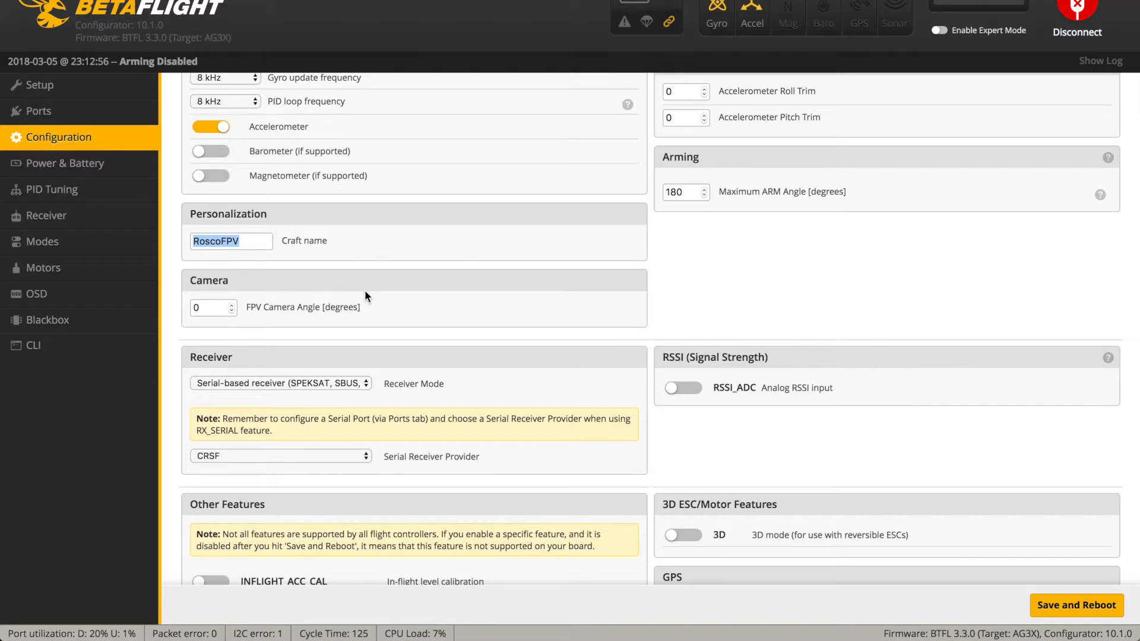
pyautogui.scroll(-3)
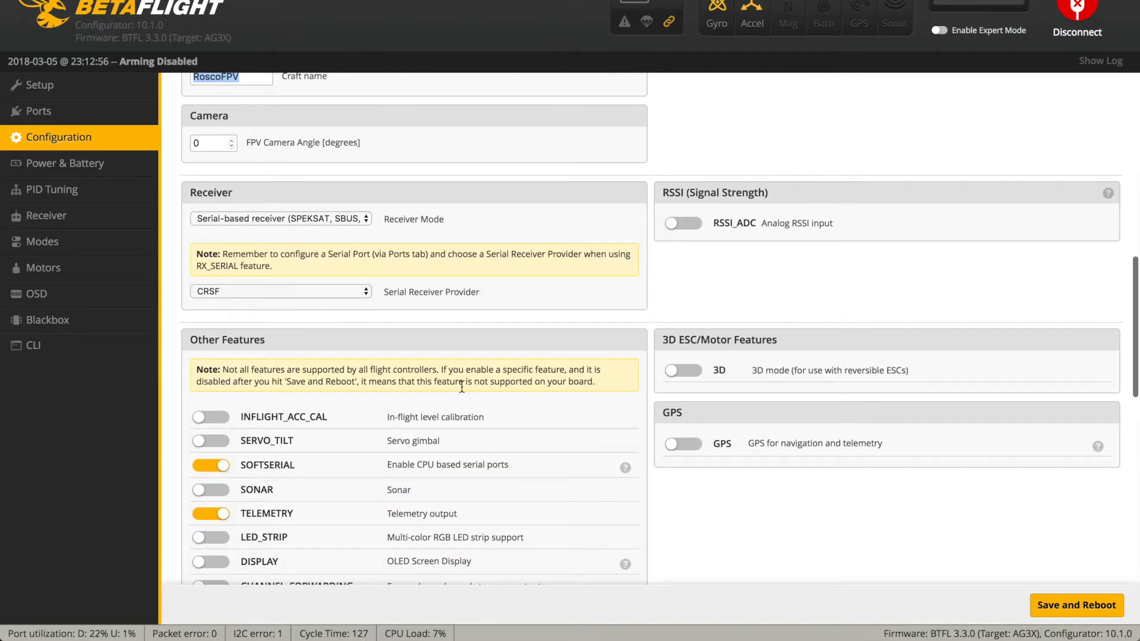
pyautogui.scroll(-3)
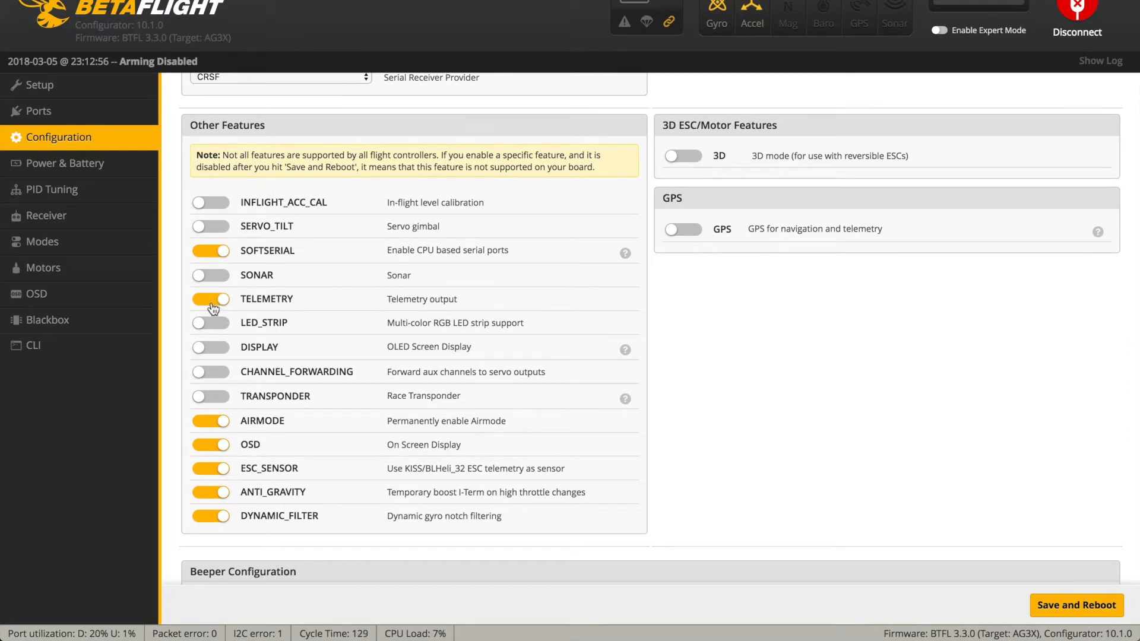
pyautogui.click(211, 298)
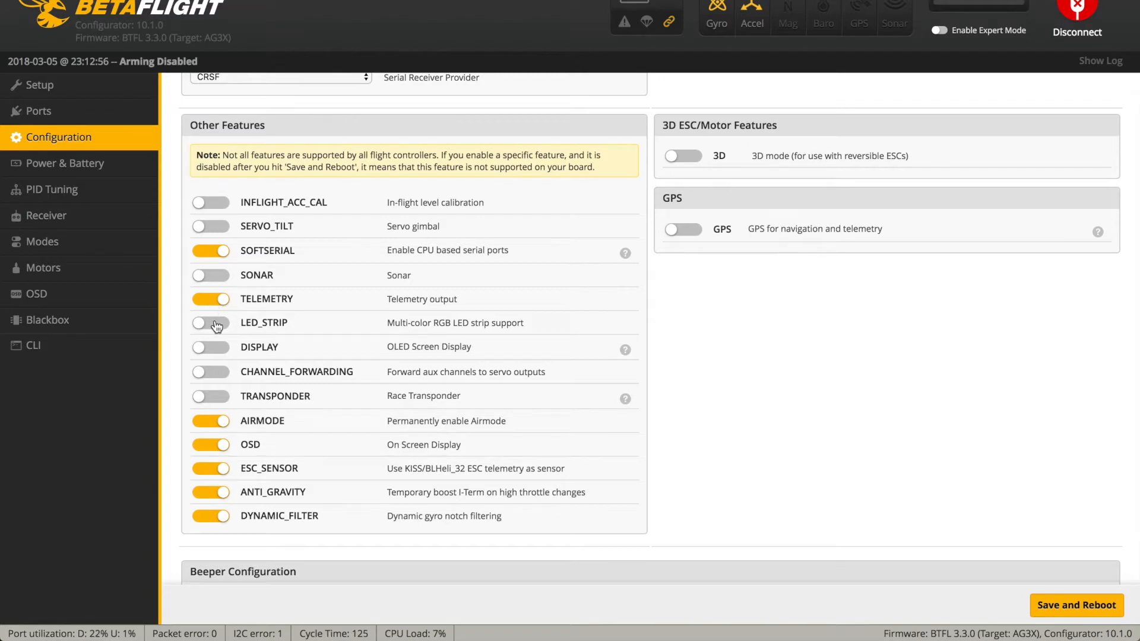
pyautogui.moveTo(211, 334)
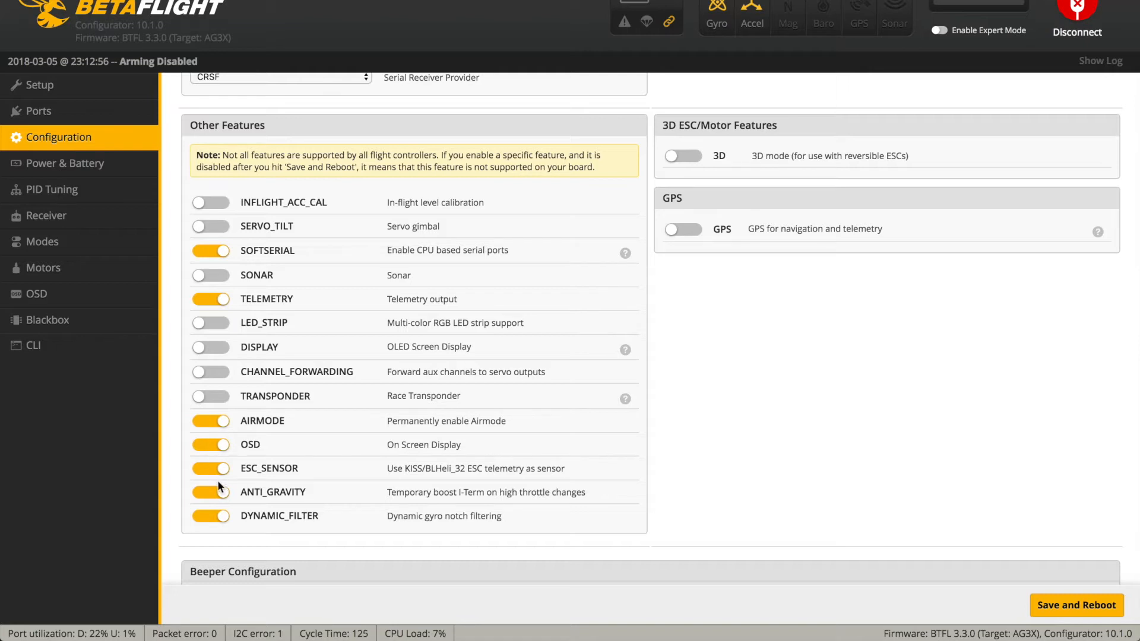
pyautogui.moveTo(227, 504)
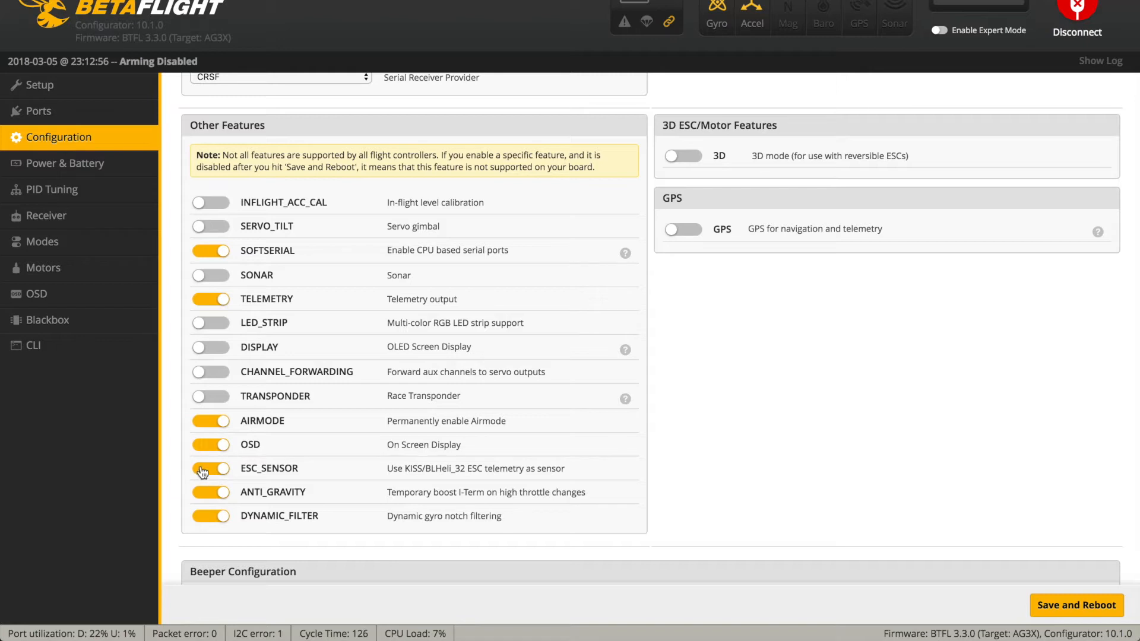
pyautogui.click(212, 468)
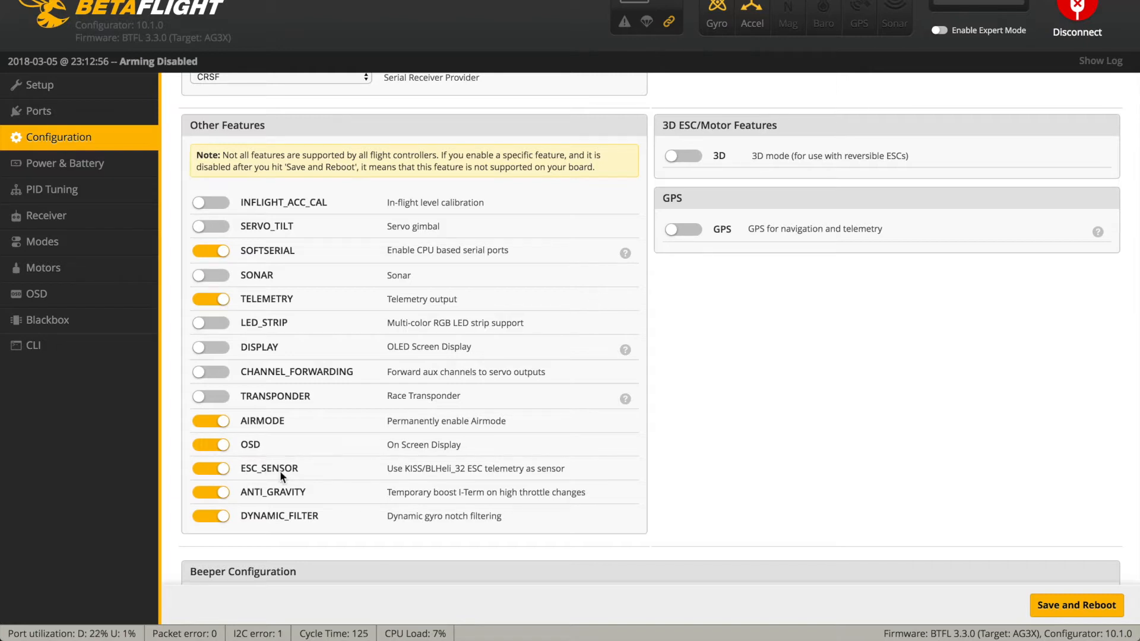
pyautogui.moveTo(250, 252)
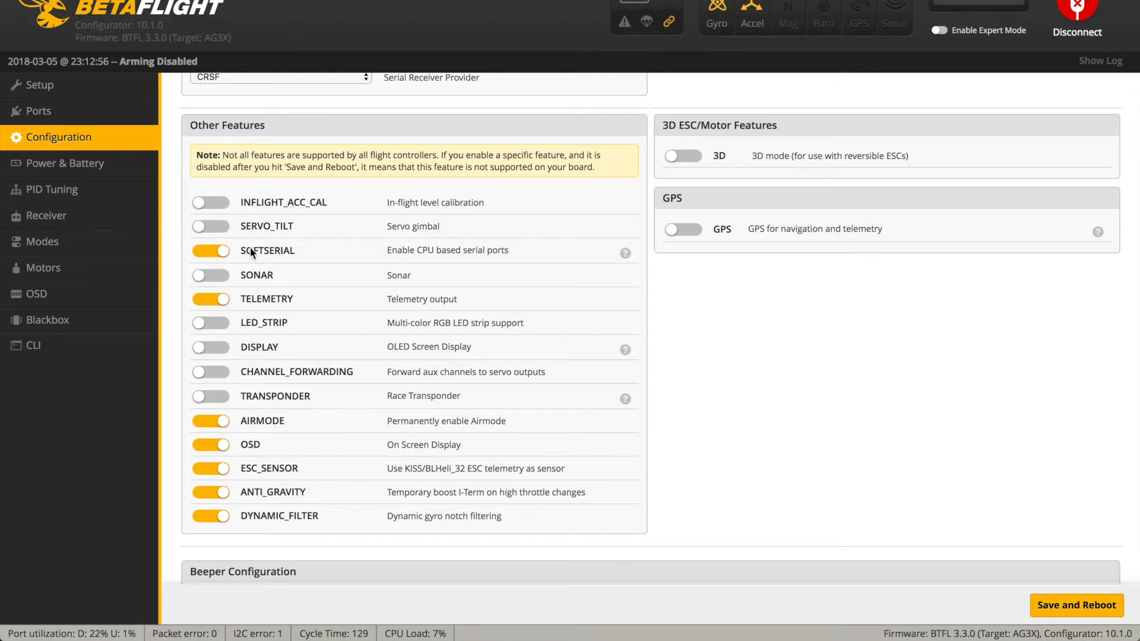
# Step: Review Power & Battery, keeping ESC Sensor as the current meter source
pyautogui.click(65, 162)
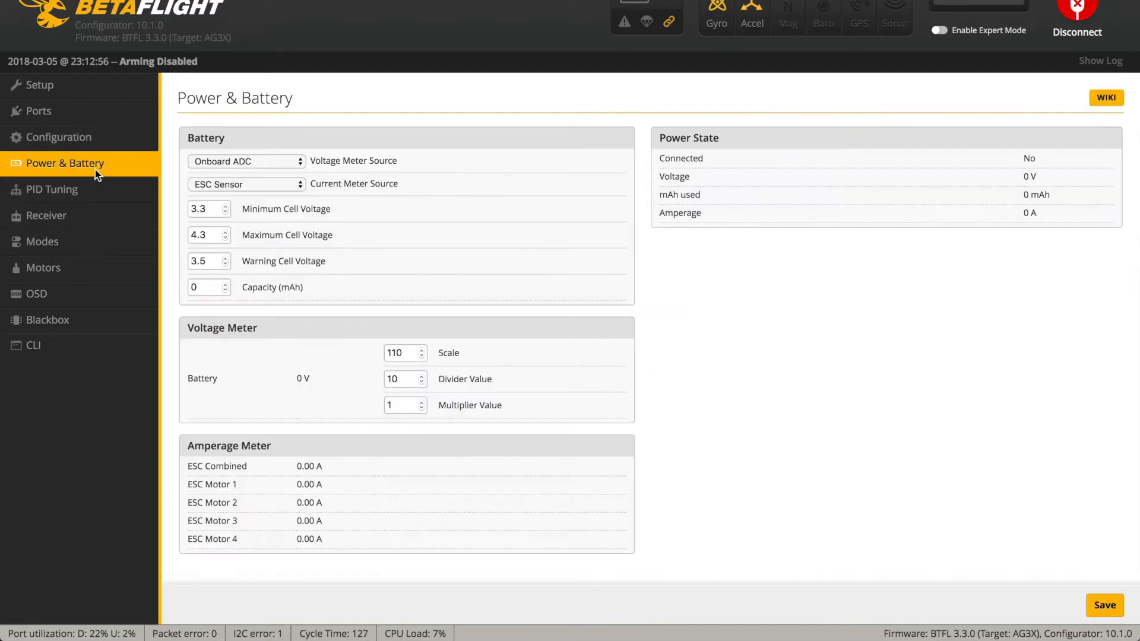
pyautogui.click(245, 182)
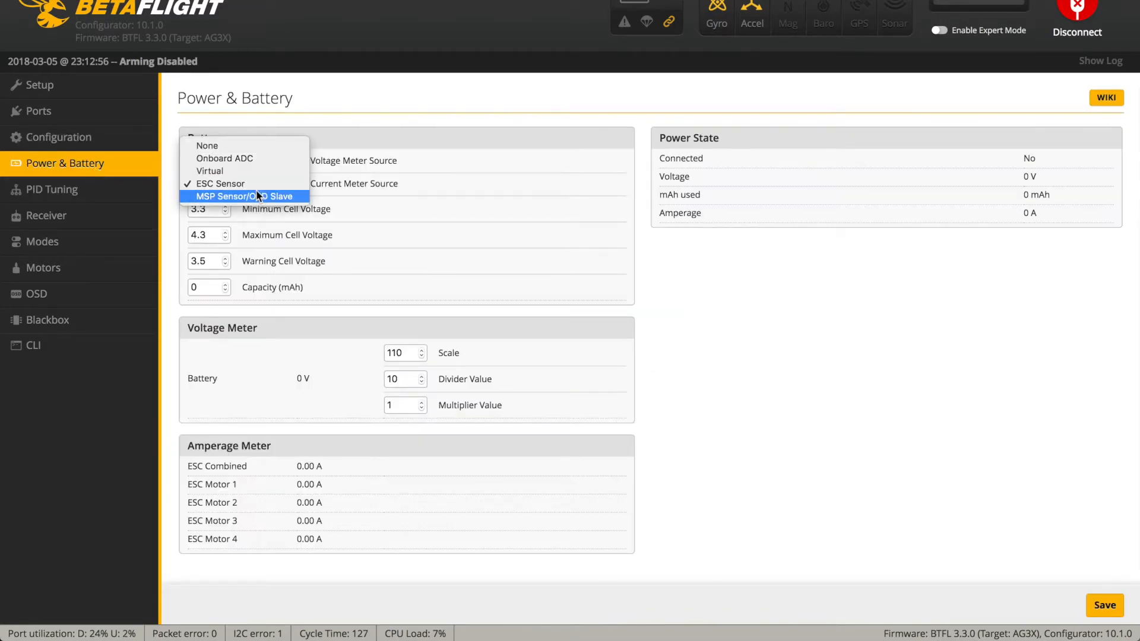
pyautogui.click(224, 158)
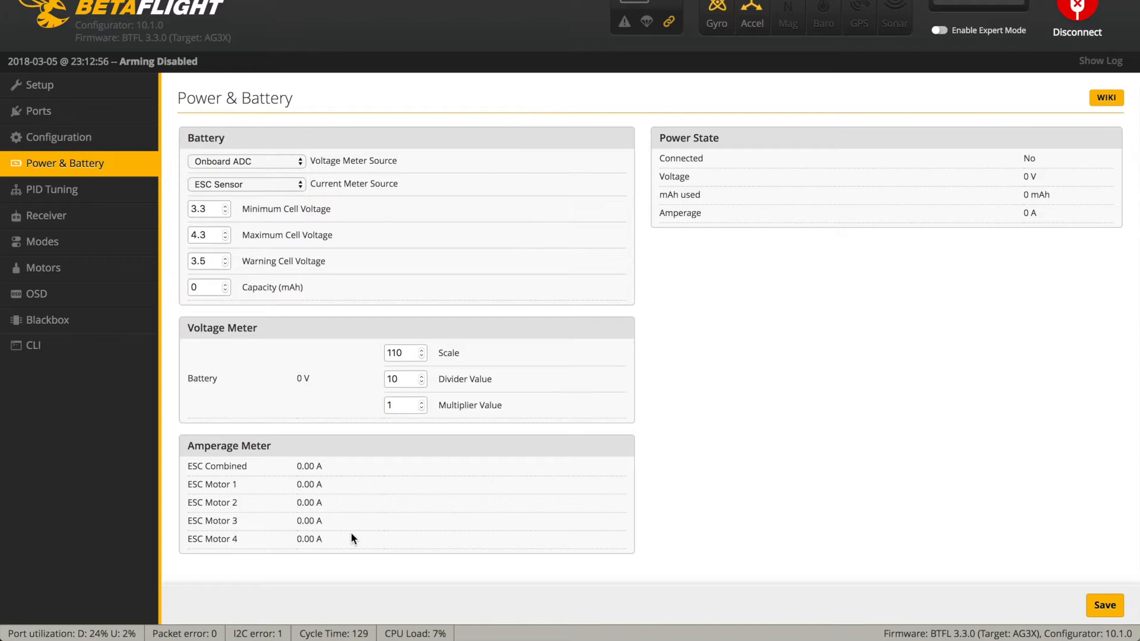
pyautogui.moveTo(274, 507)
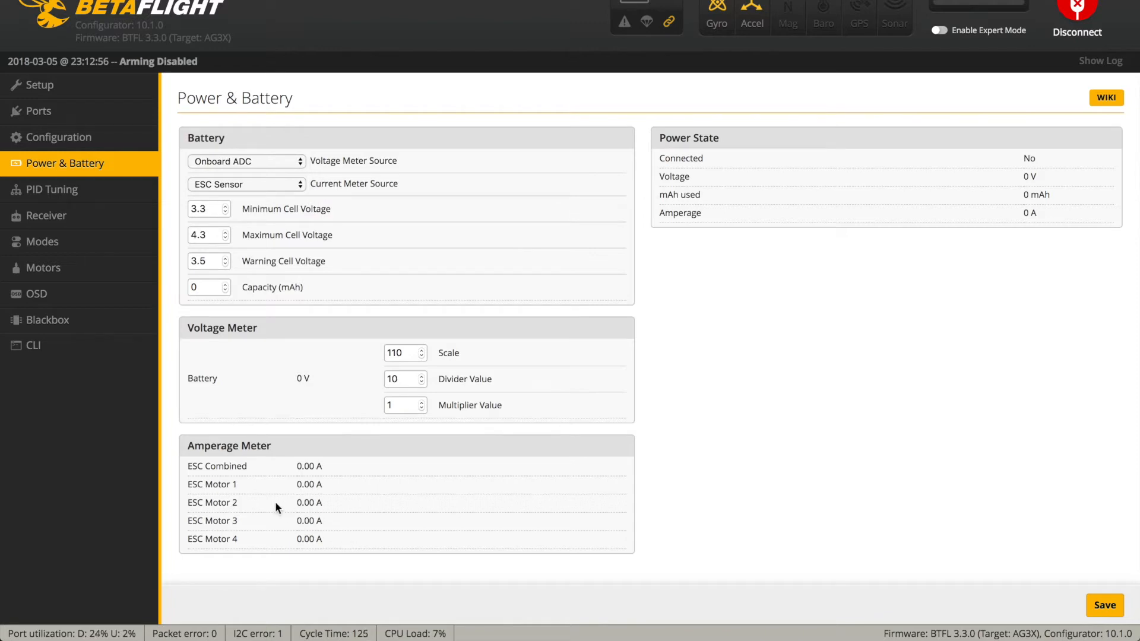
pyautogui.moveTo(377, 547)
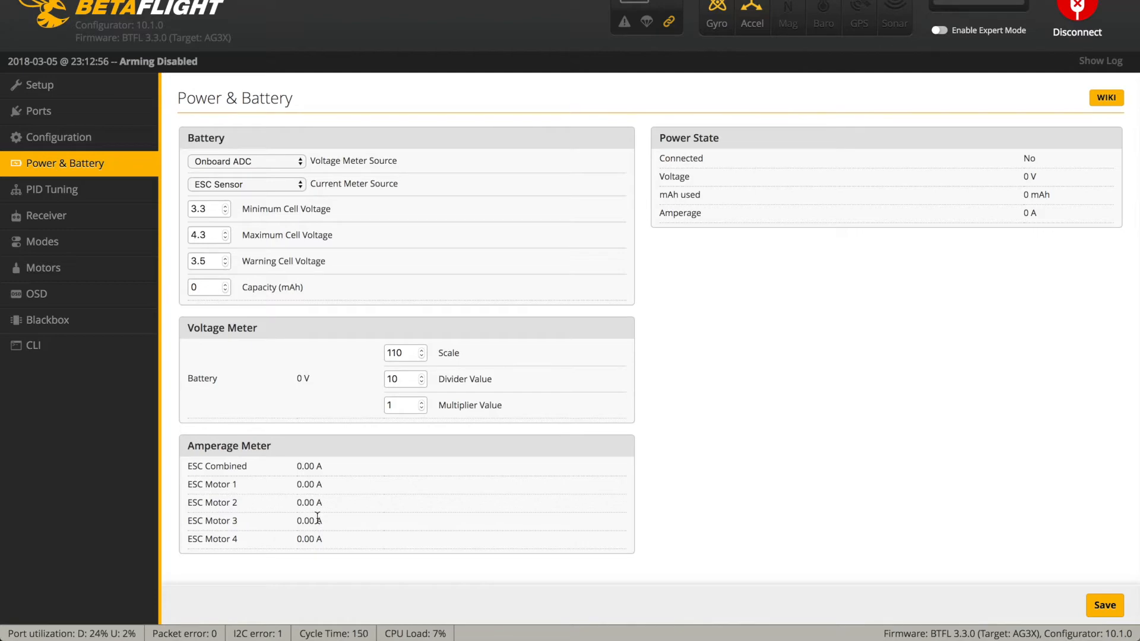
# Step: Change the D-term lowpass filter from BIQUAD to PT1 in PID Tuning filter settings and save
pyautogui.click(50, 190)
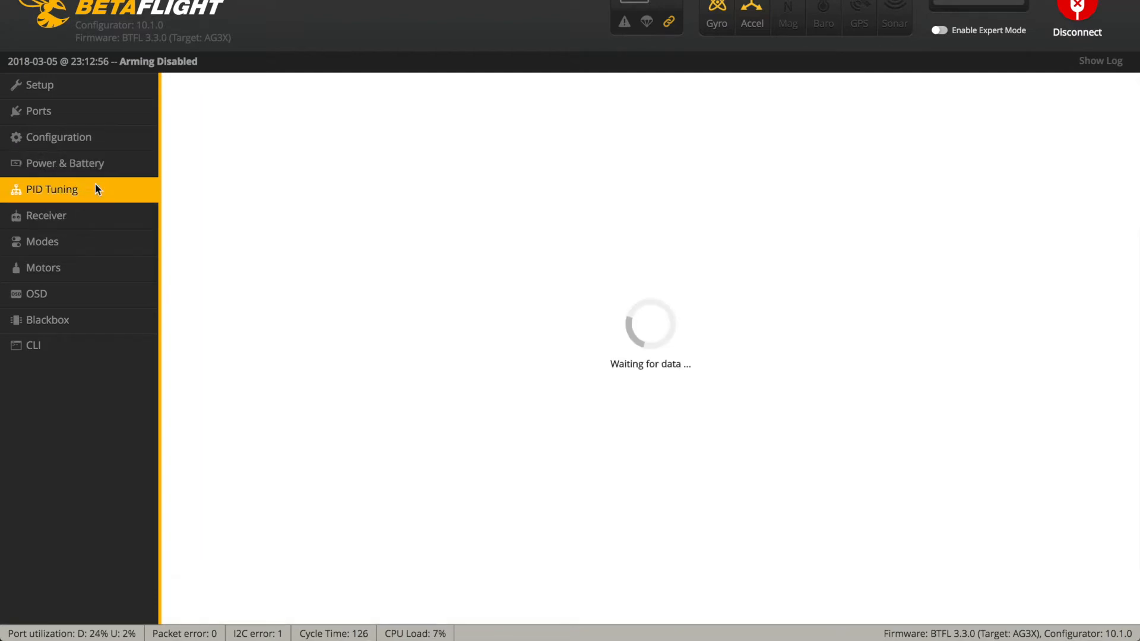
pyautogui.click(50, 189)
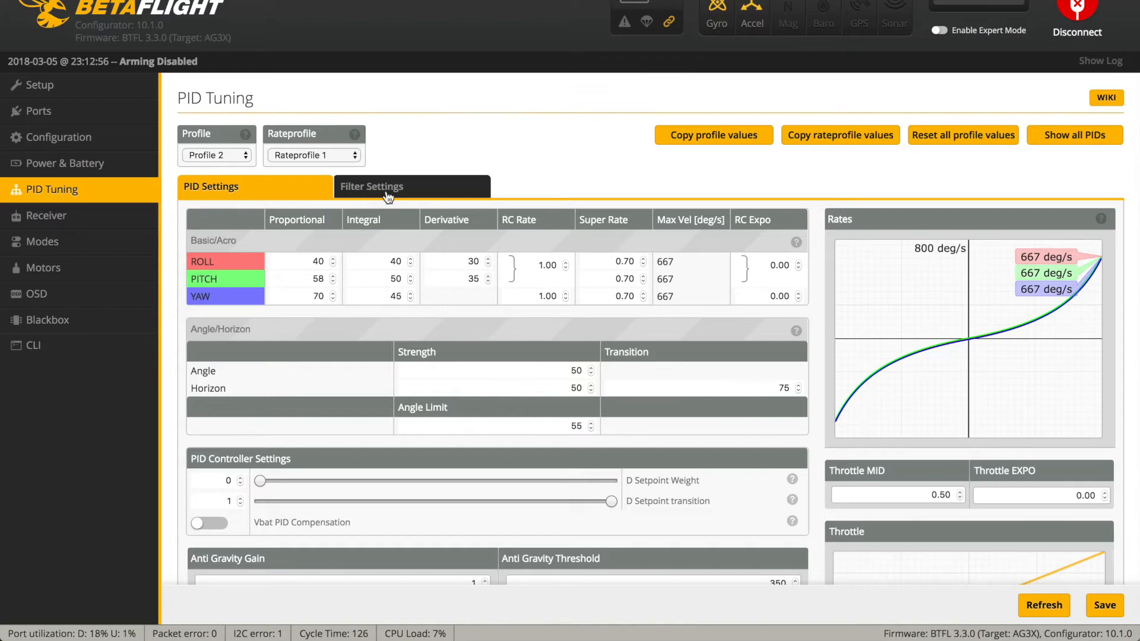
pyautogui.click(372, 186)
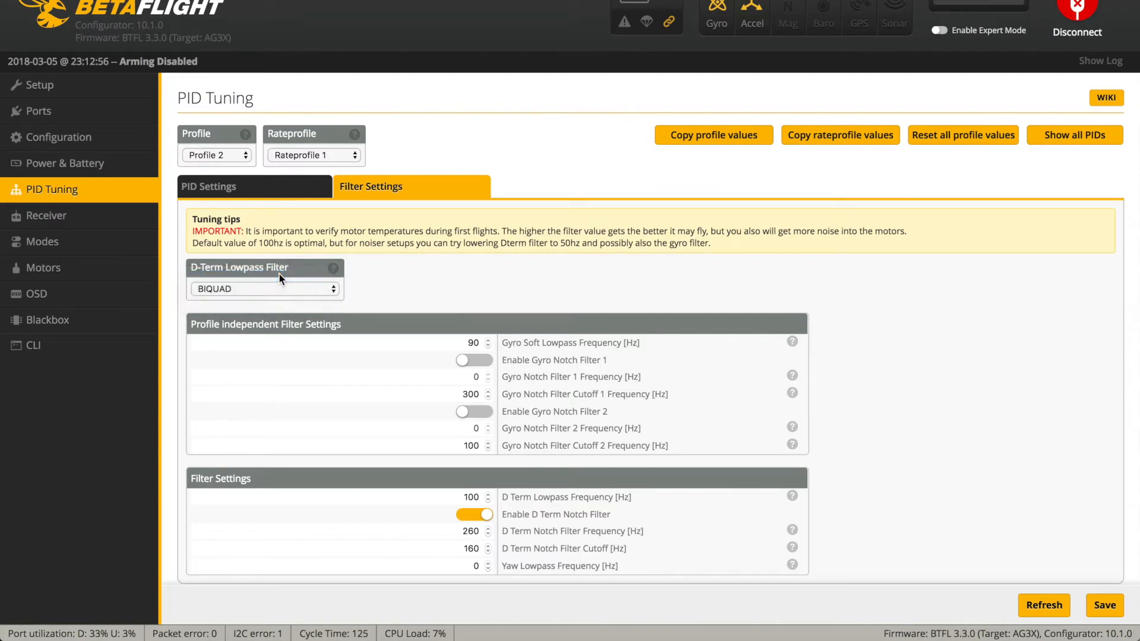
pyautogui.click(264, 289)
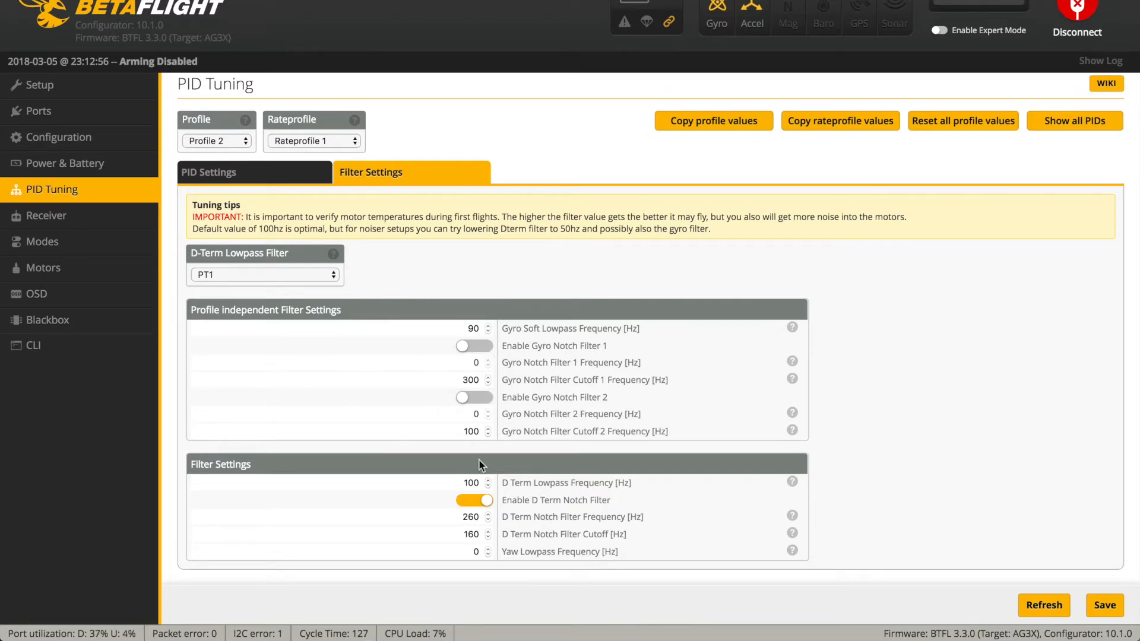
pyautogui.moveTo(504, 513)
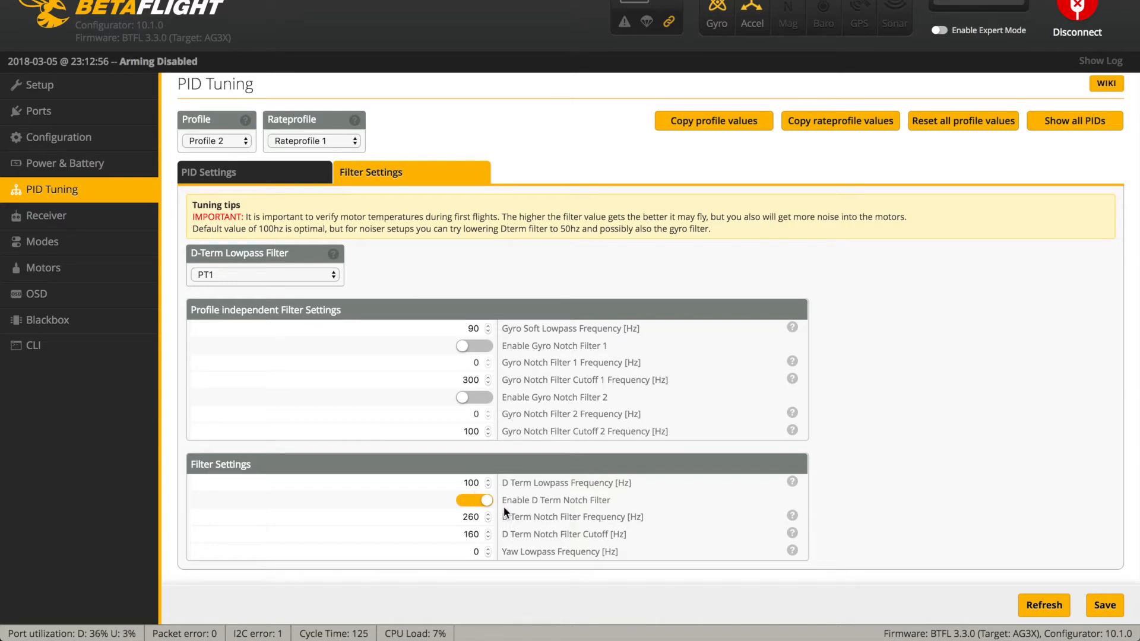
pyautogui.moveTo(480, 475)
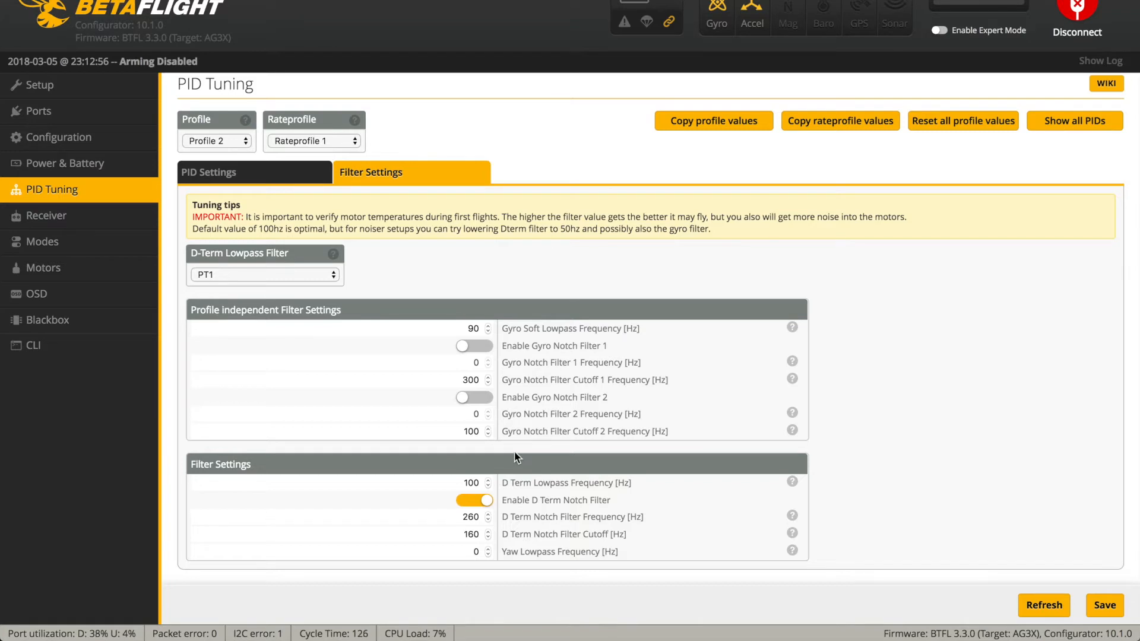
pyautogui.moveTo(702, 480)
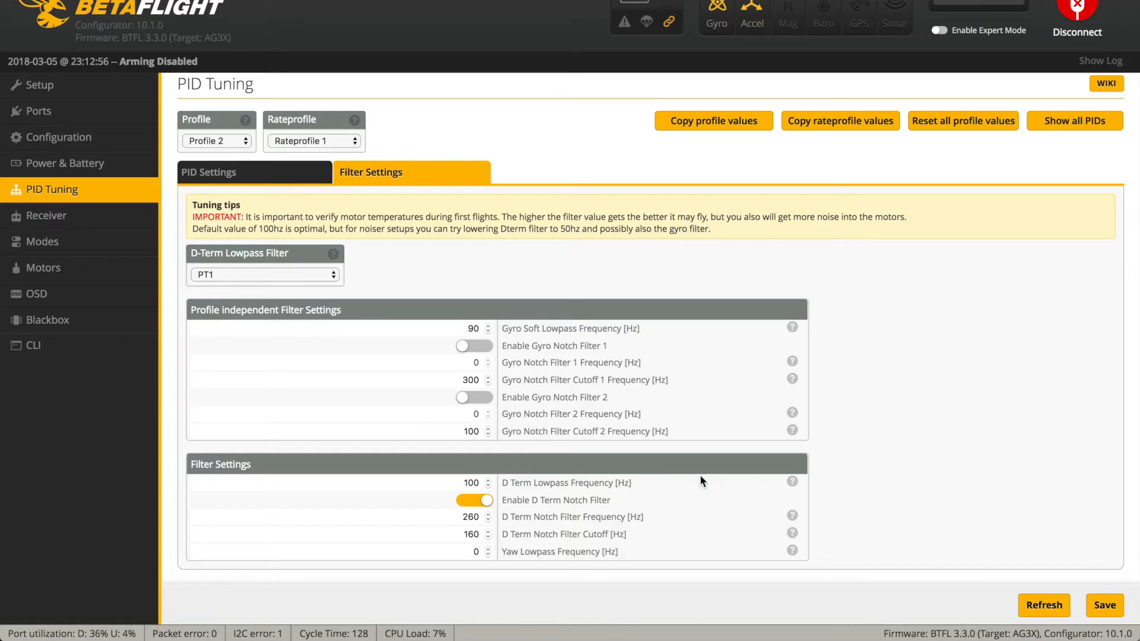
pyautogui.click(1104, 606)
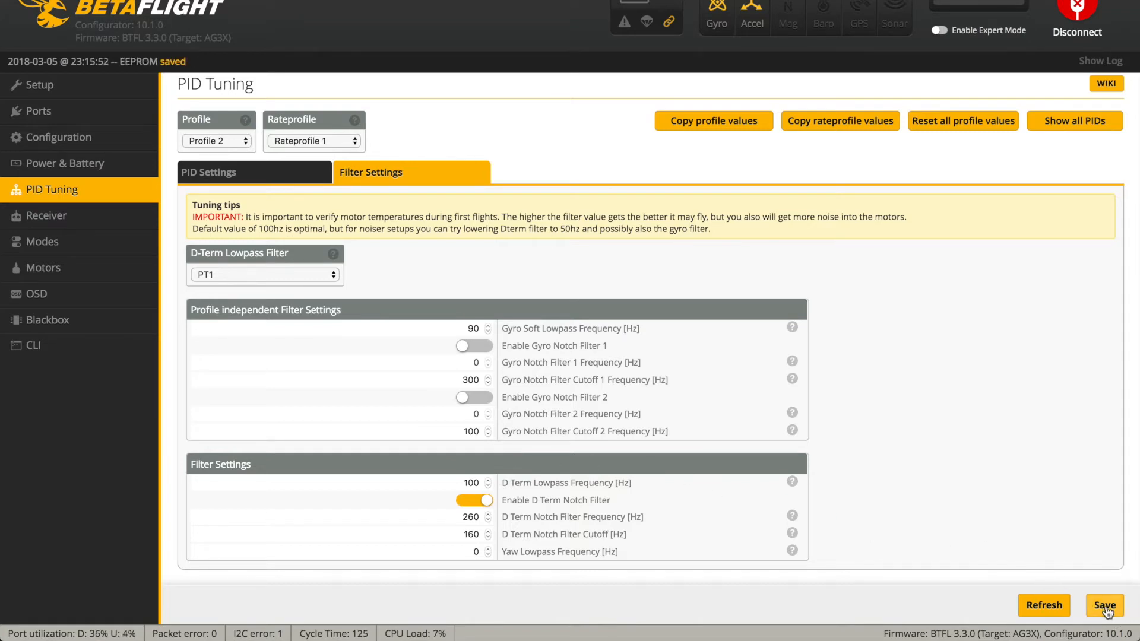
# Step: Set the Receiver RSSI channel to AUX 8
pyautogui.click(46, 215)
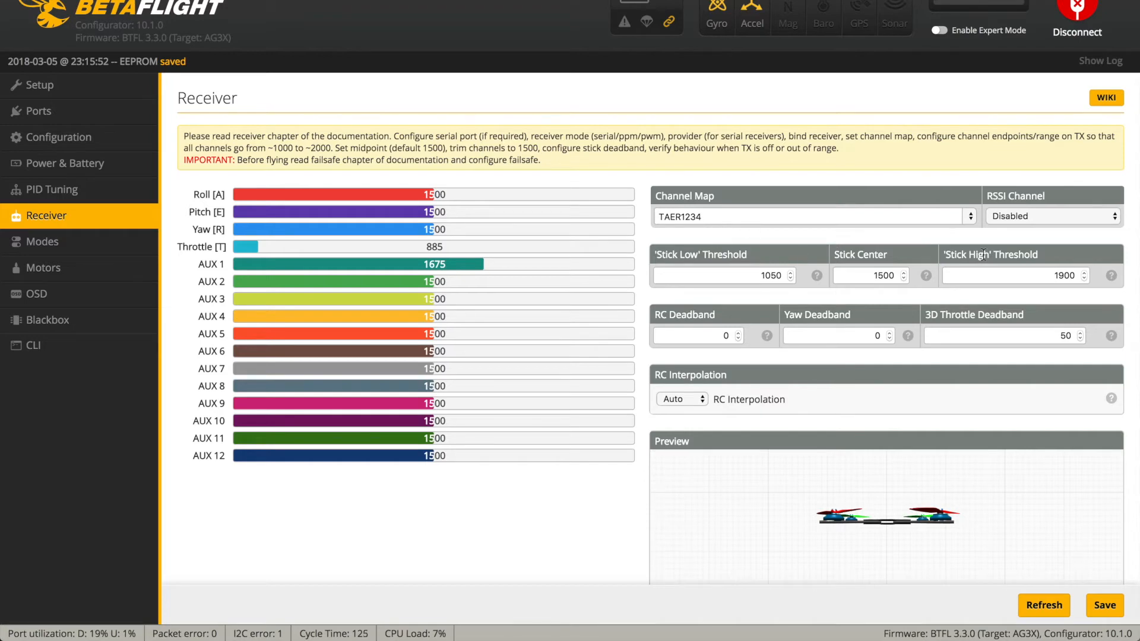
pyautogui.click(1051, 216)
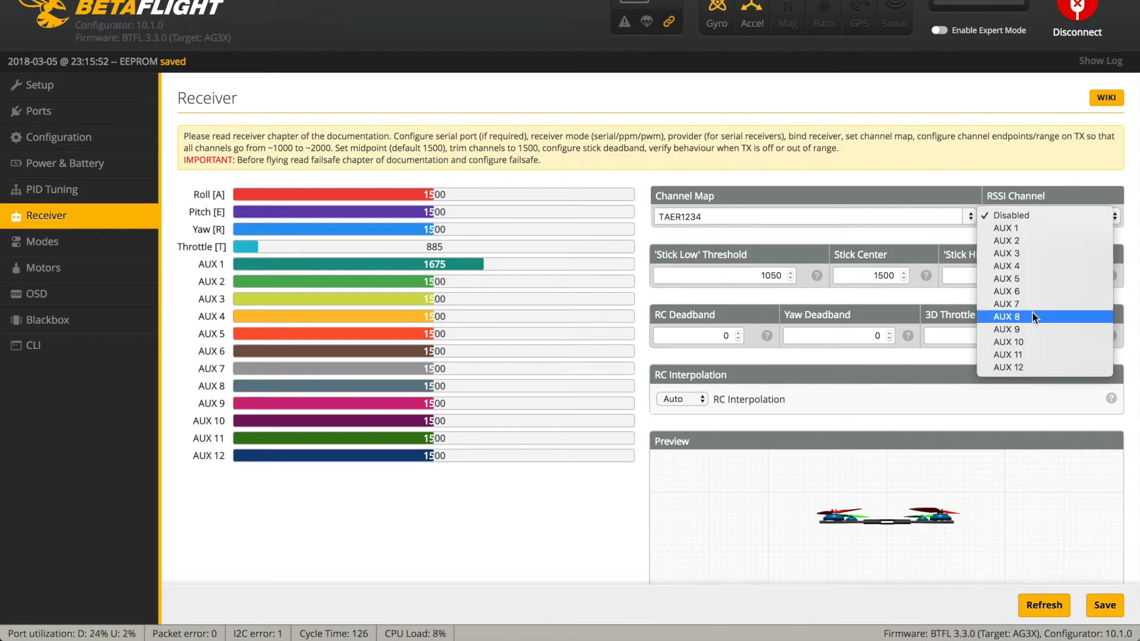
pyautogui.click(1006, 316)
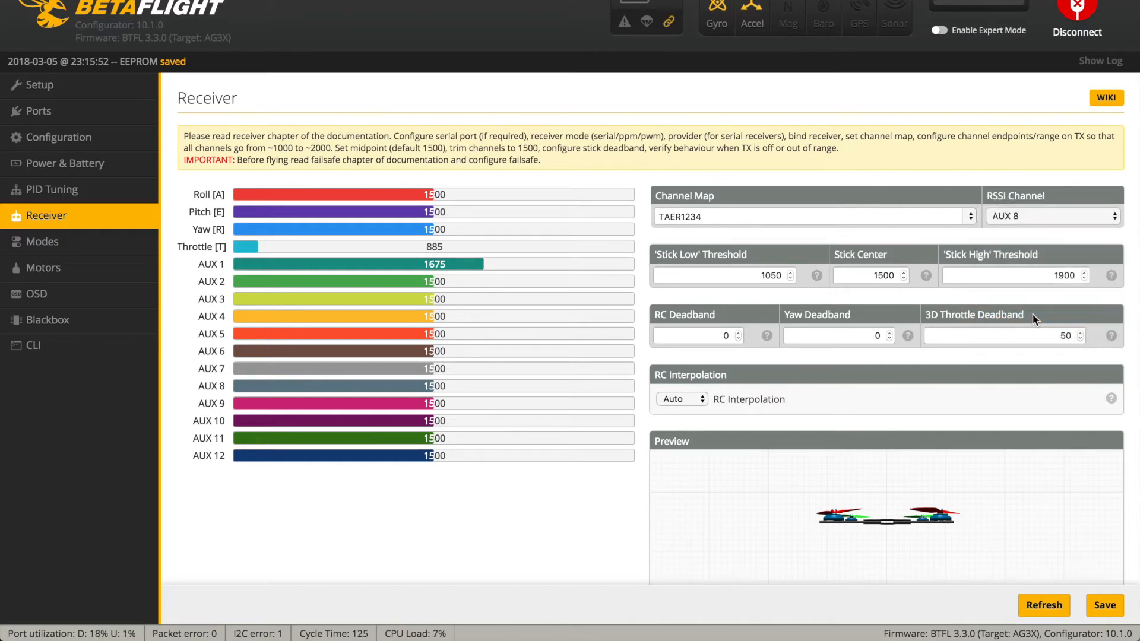
pyautogui.moveTo(1047, 565)
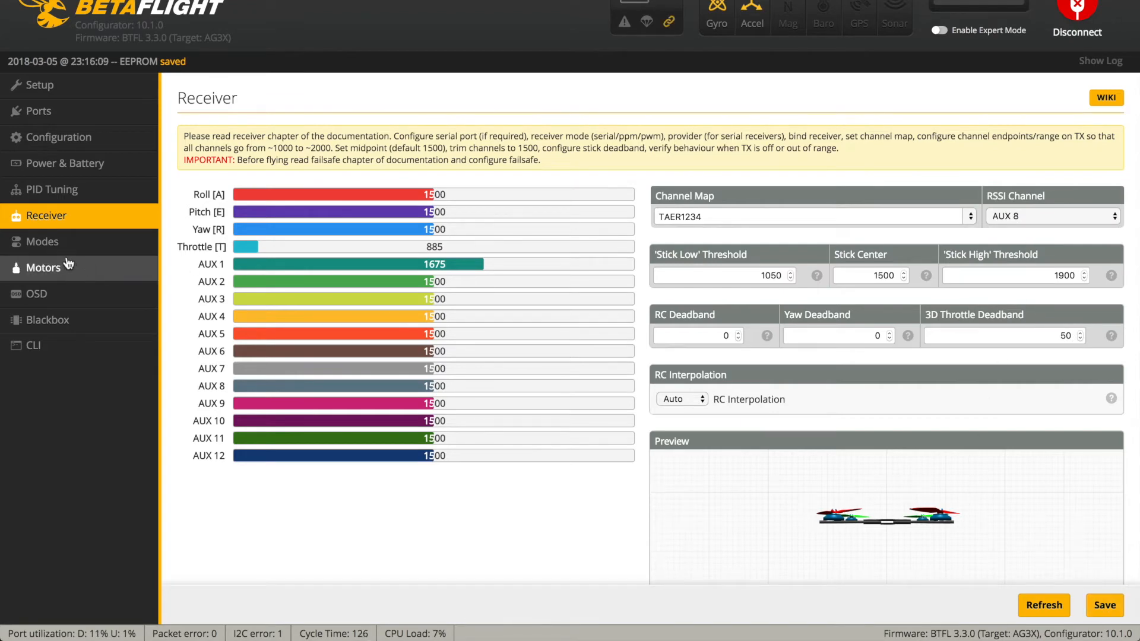
# Step: Review the flight modes, with ARM on AUX 1 between 1700 and 2100
pyautogui.click(42, 241)
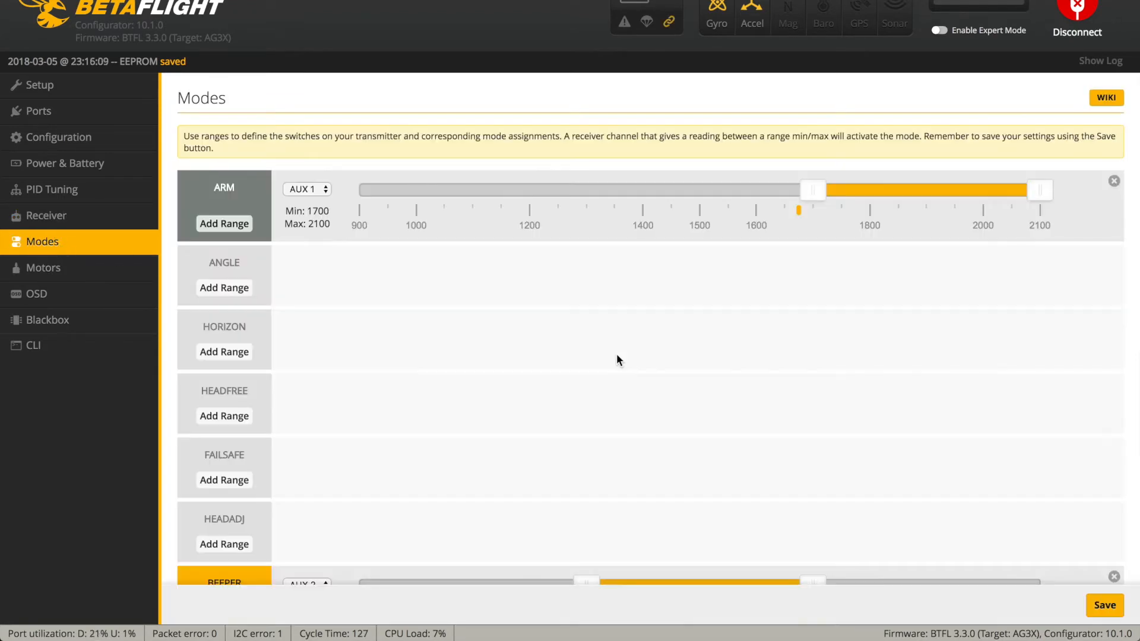
pyautogui.scroll(-3)
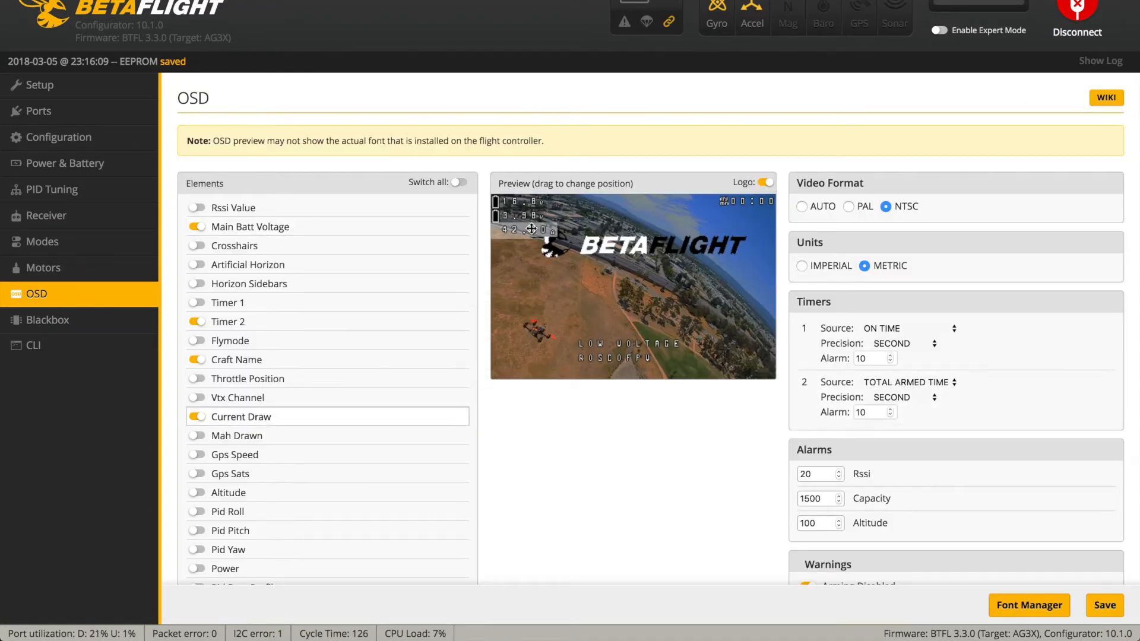
# Step: Move the OSD current draw readout to the preview's top right, then go to Blackbox
pyautogui.moveTo(530, 229); pyautogui.dragTo(510, 232)
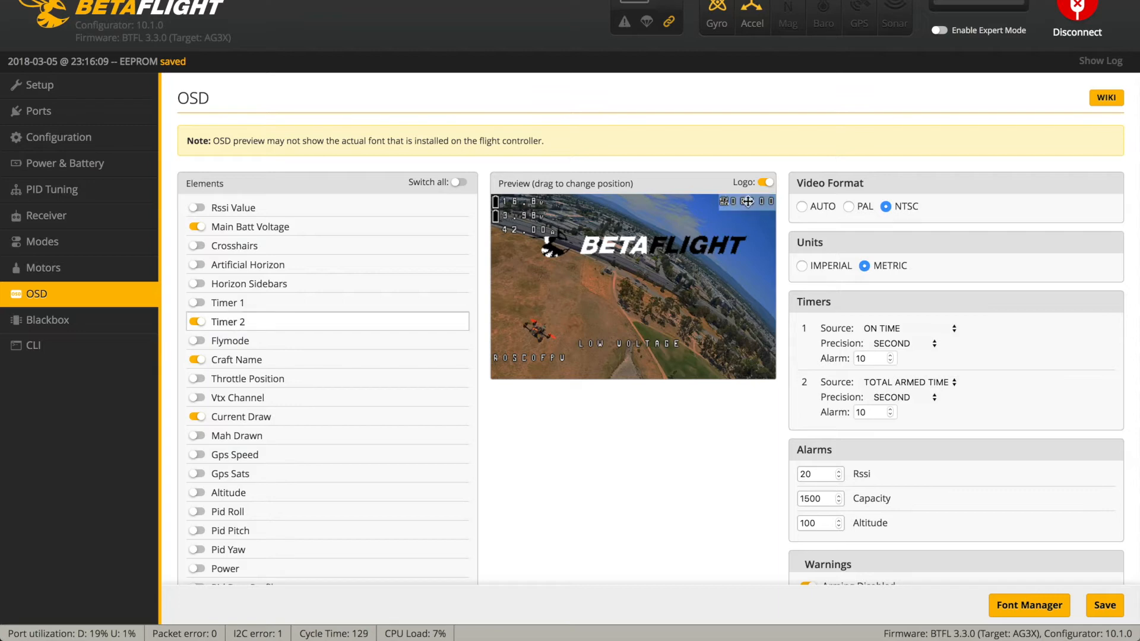
pyautogui.moveTo(76, 319)
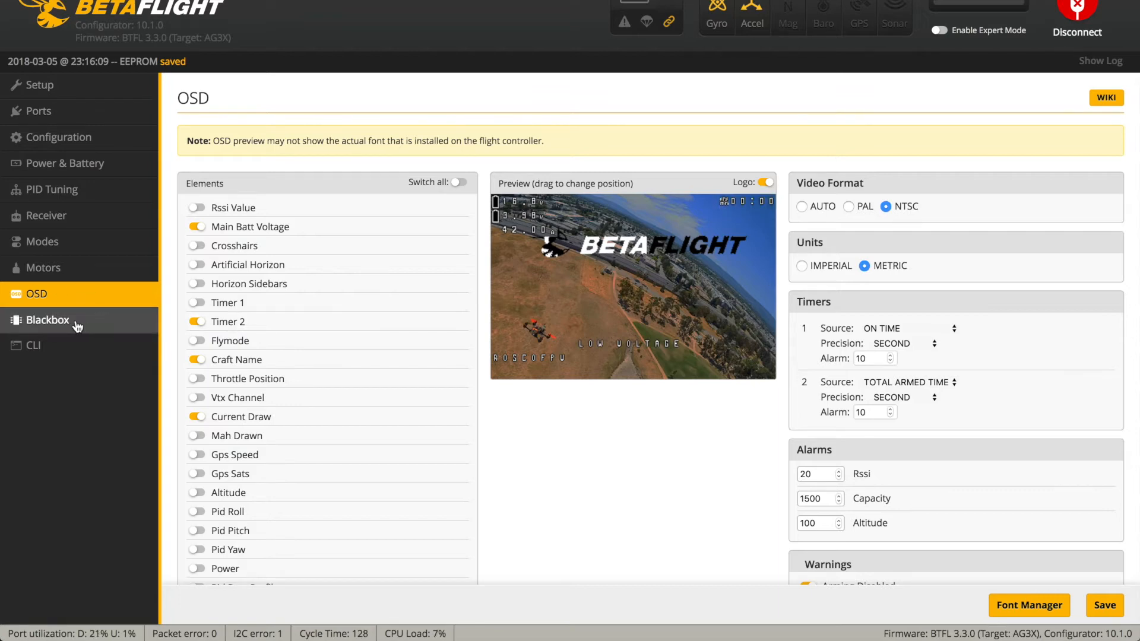
pyautogui.click(33, 344)
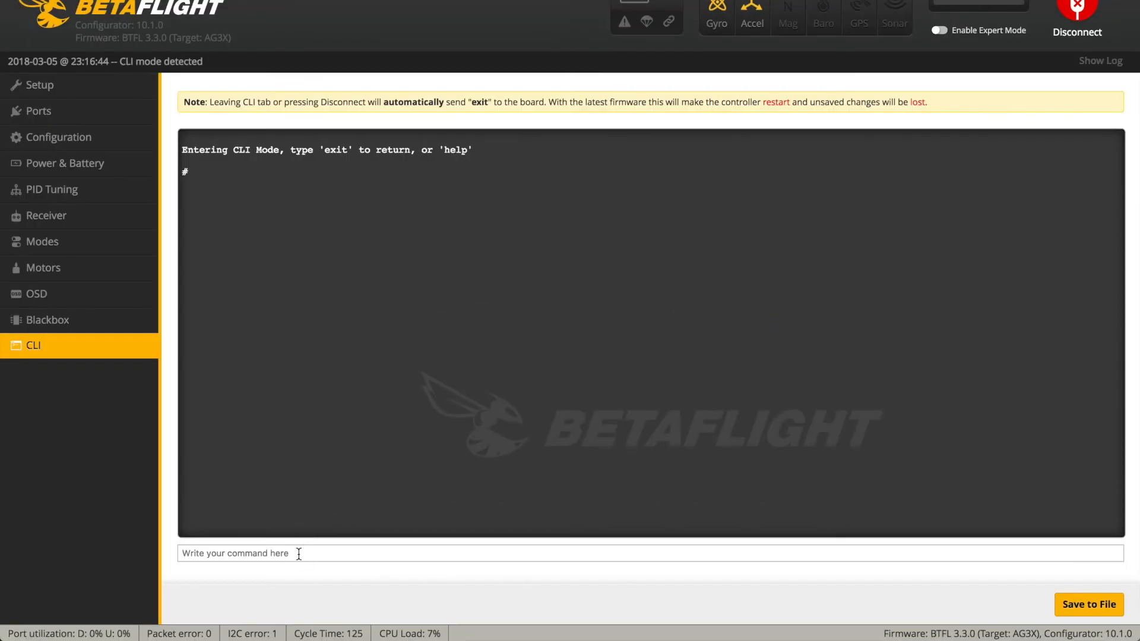
# Step: Run 'resource' in the CLI to list pin assignments, then disconnect from the board
pyautogui.write('resource')
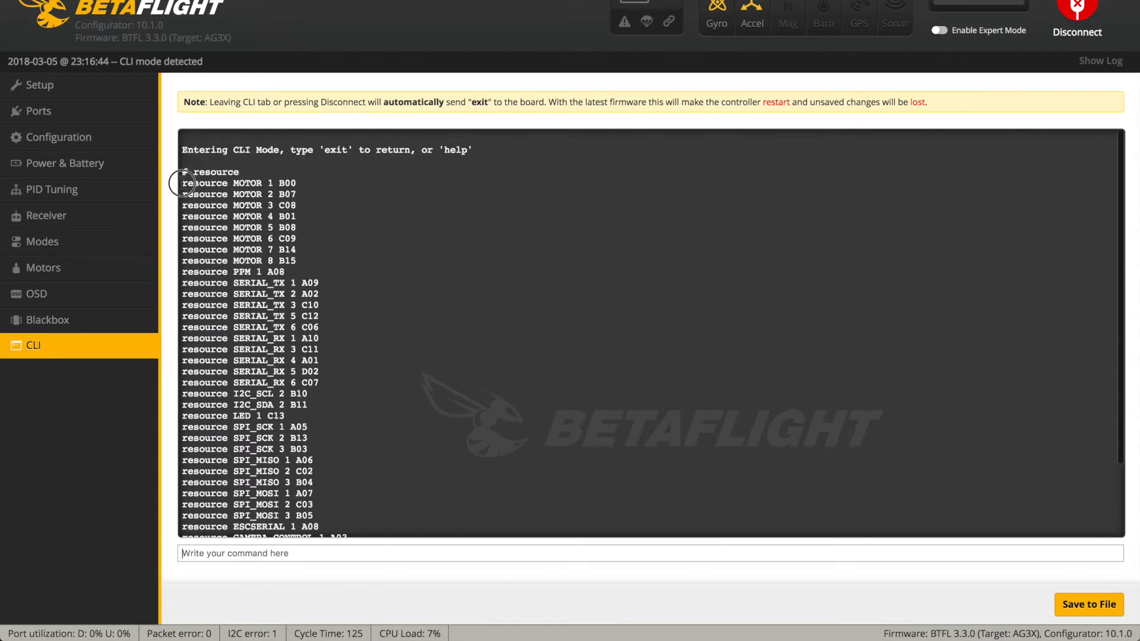
pyautogui.moveTo(182, 183); pyautogui.dragTo(328, 222)
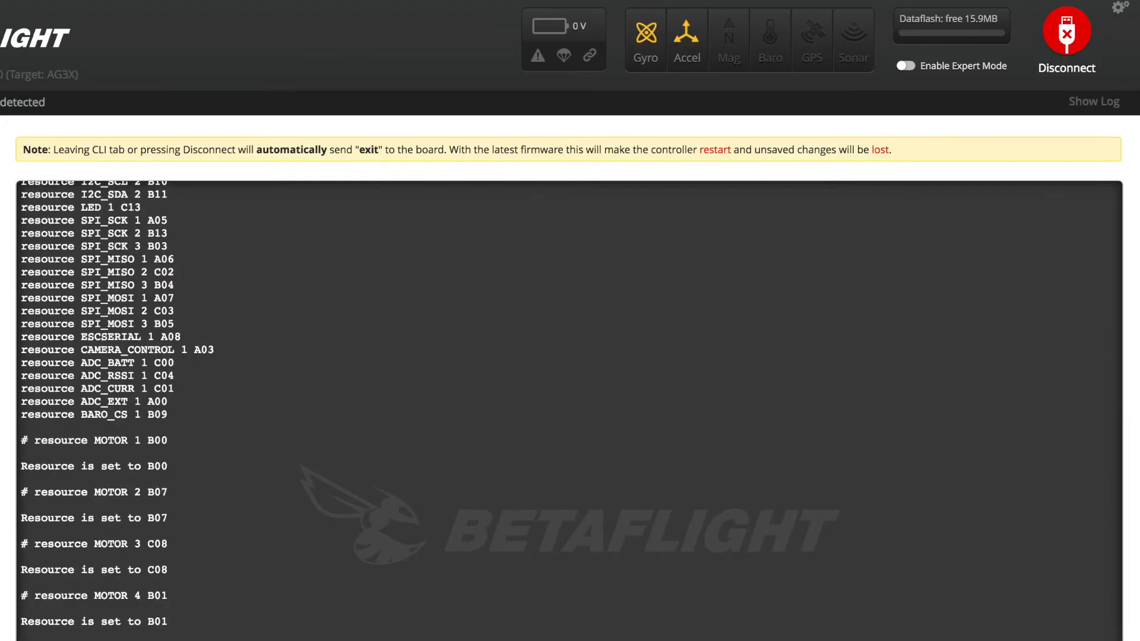
pyautogui.click(1067, 37)
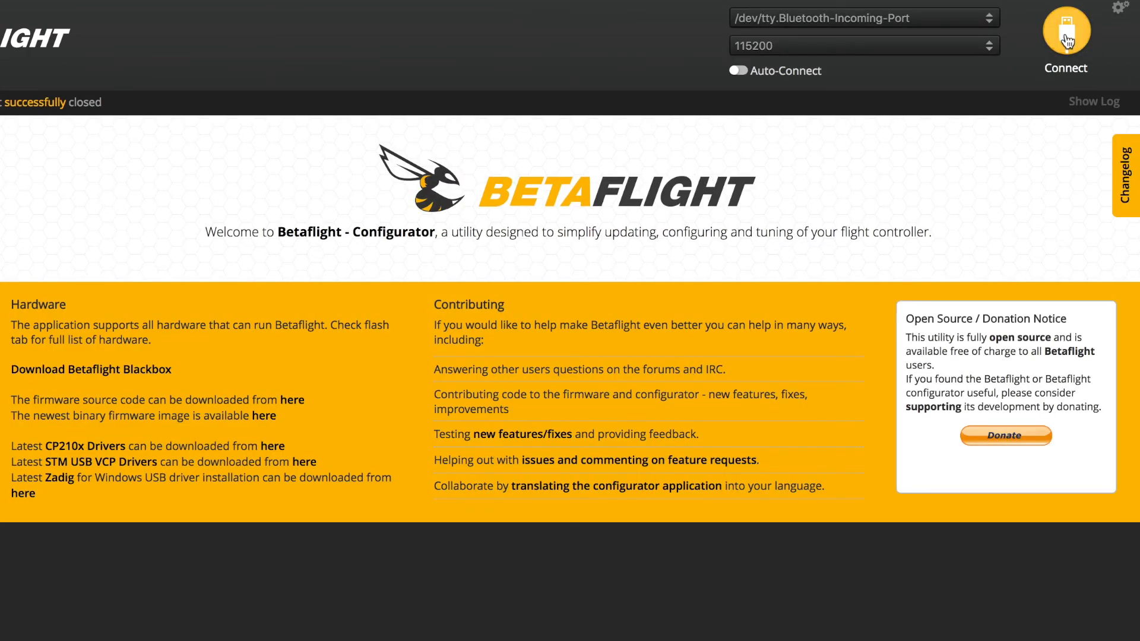
# Step: Reconnect to the flight controller over /dev/tty.usbmodem, retrying until Setup loads
pyautogui.click(1066, 34)
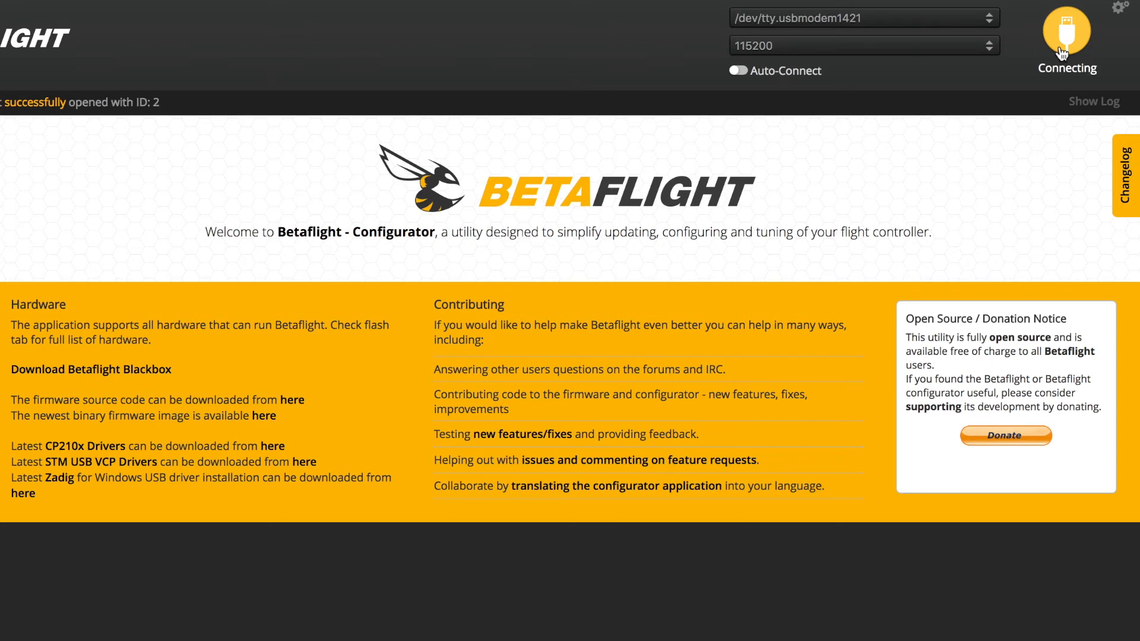
pyautogui.click(1066, 34)
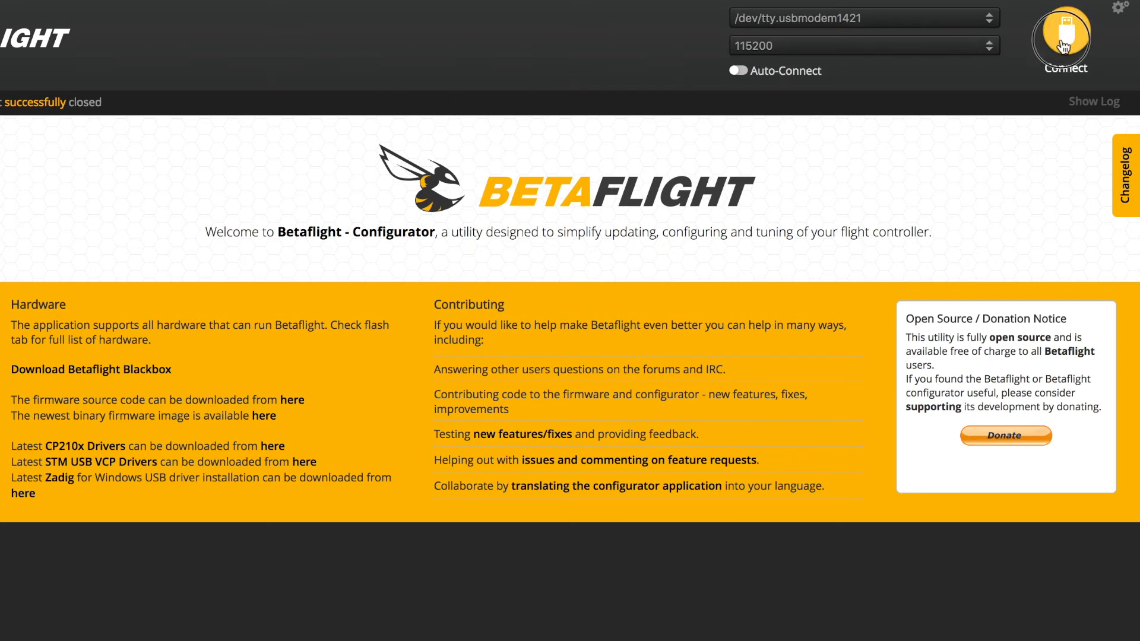
pyautogui.click(1061, 38)
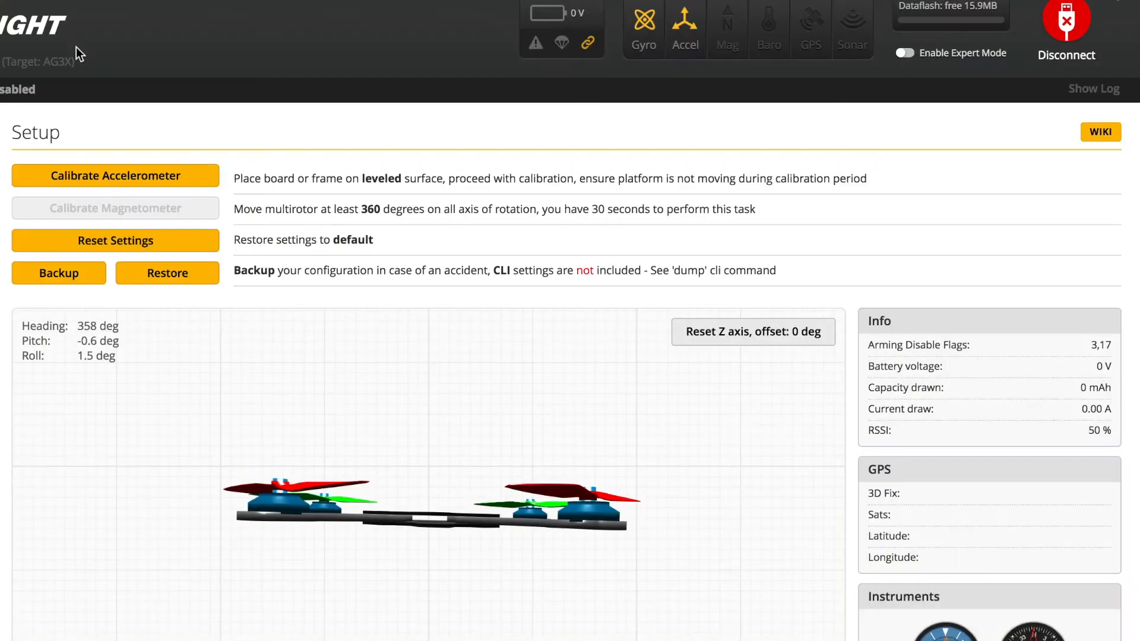
# Step: Run the 'resource' command in the CLI to list all pin assignments
pyautogui.click(29, 381)
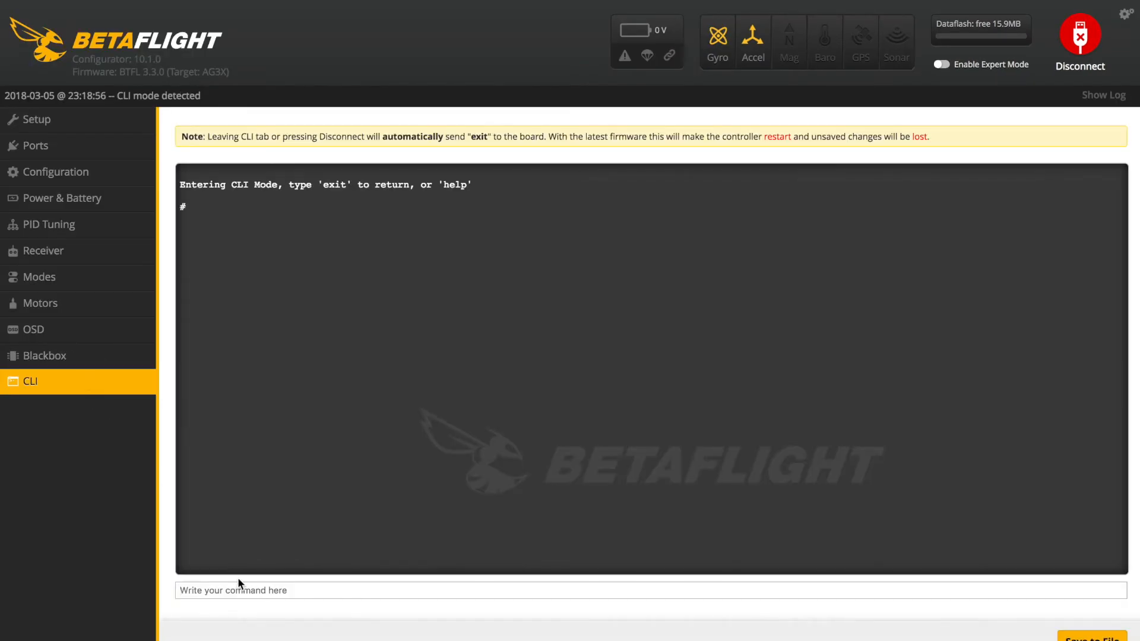
pyautogui.write('reso')
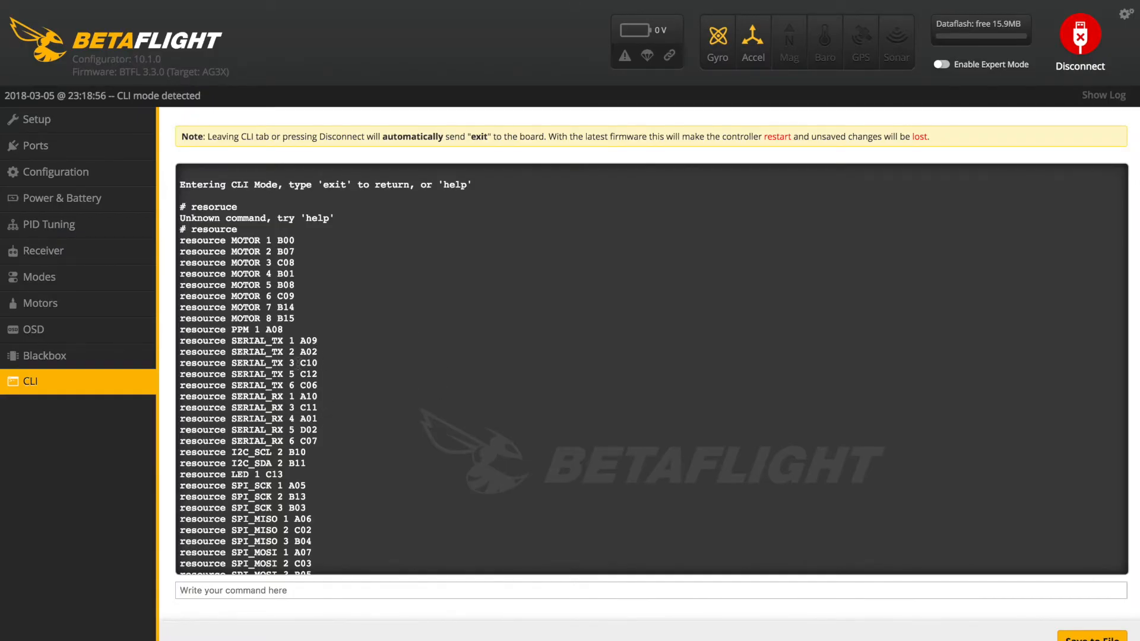
pyautogui.doubleClick(269, 351)
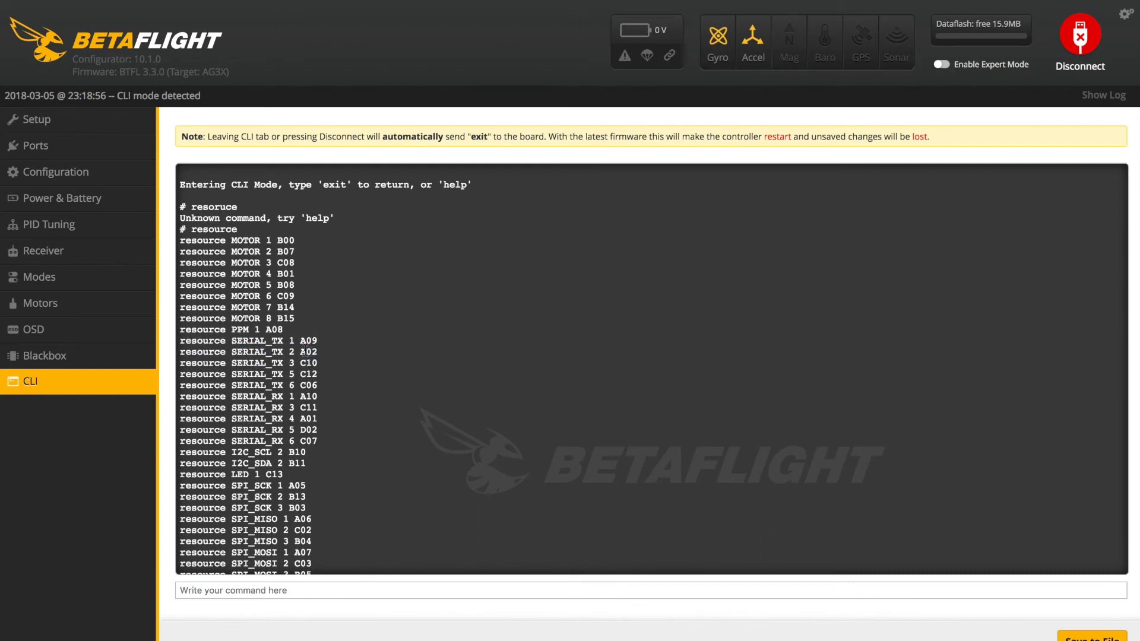
# Step: Enable the D Term notch filter (160 Hz) in the PID Tuning filter settings
pyautogui.click(37, 119)
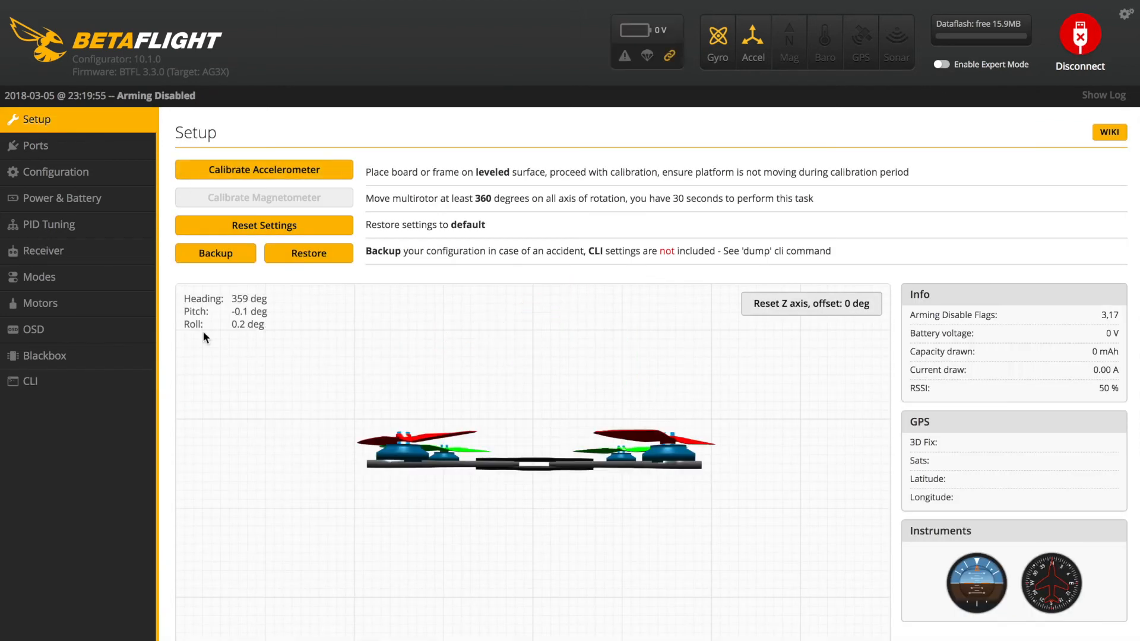
pyautogui.moveTo(43, 251)
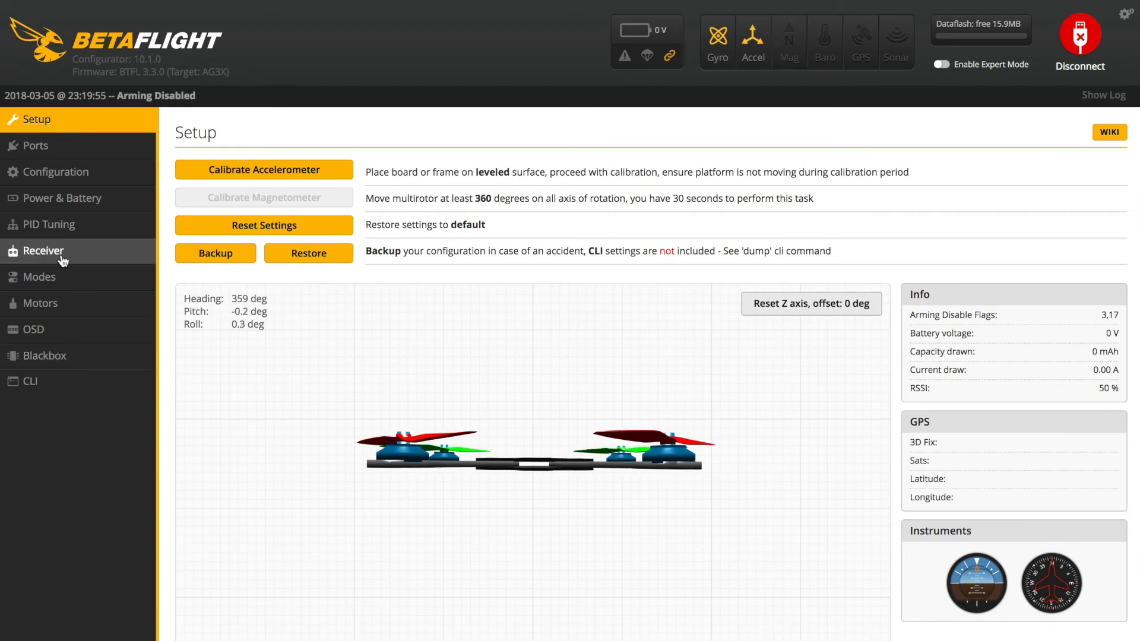
pyautogui.click(44, 251)
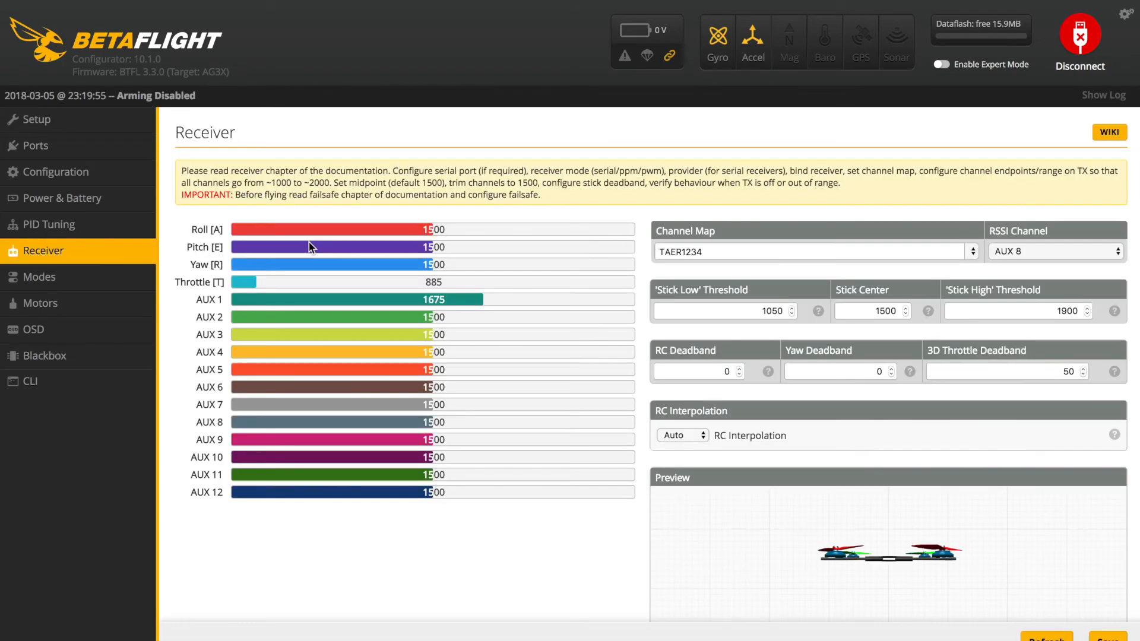
pyautogui.click(49, 224)
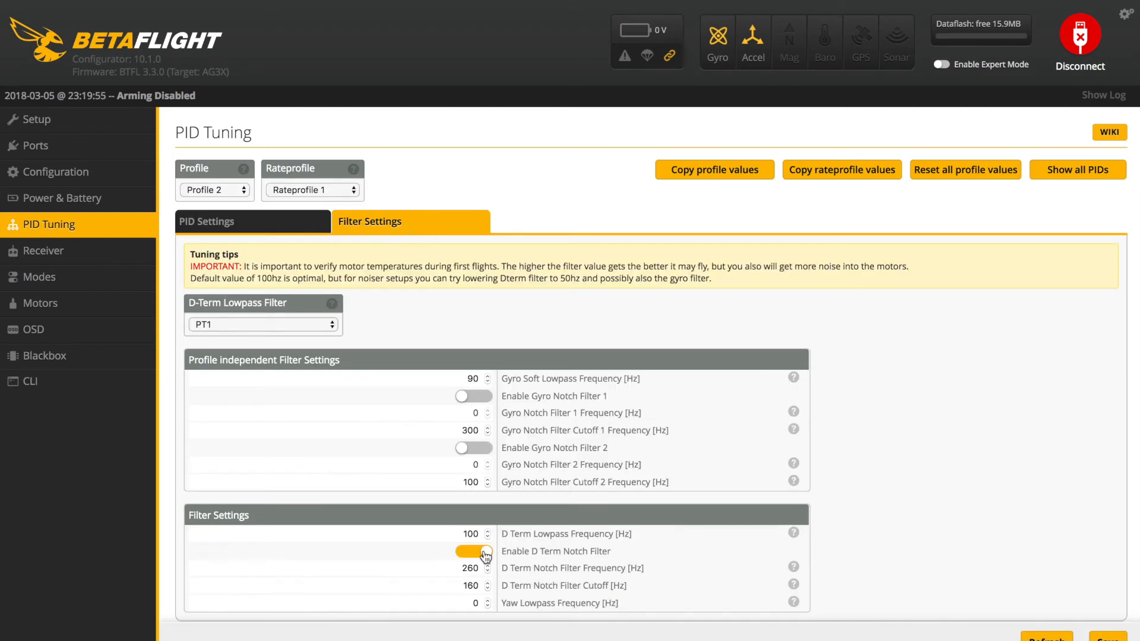
pyautogui.click(473, 551)
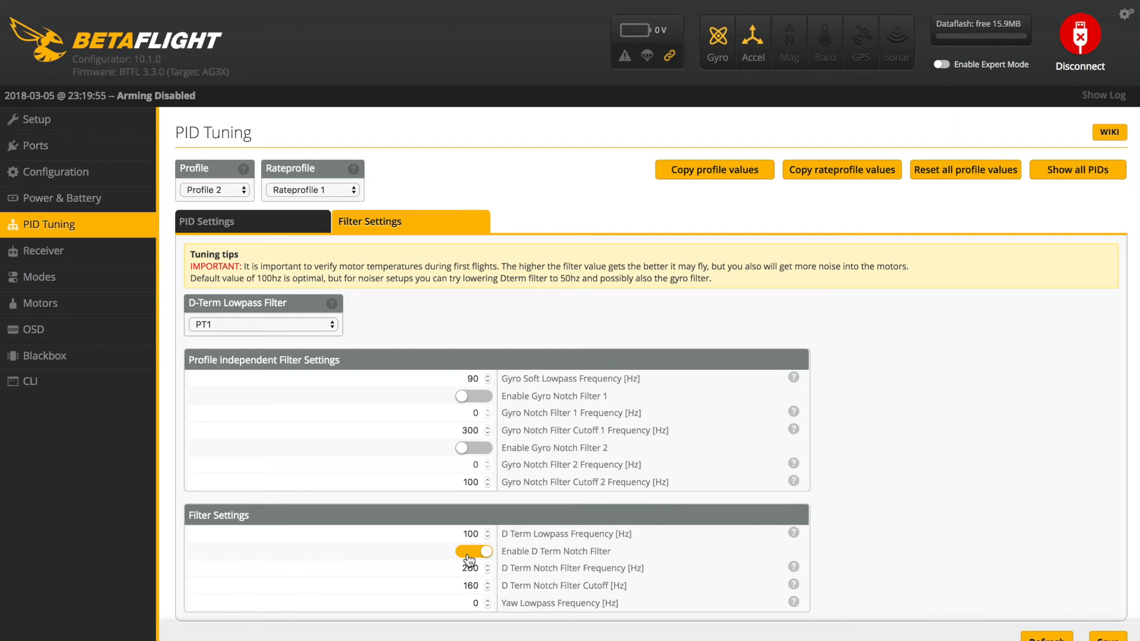
pyautogui.moveTo(151, 318)
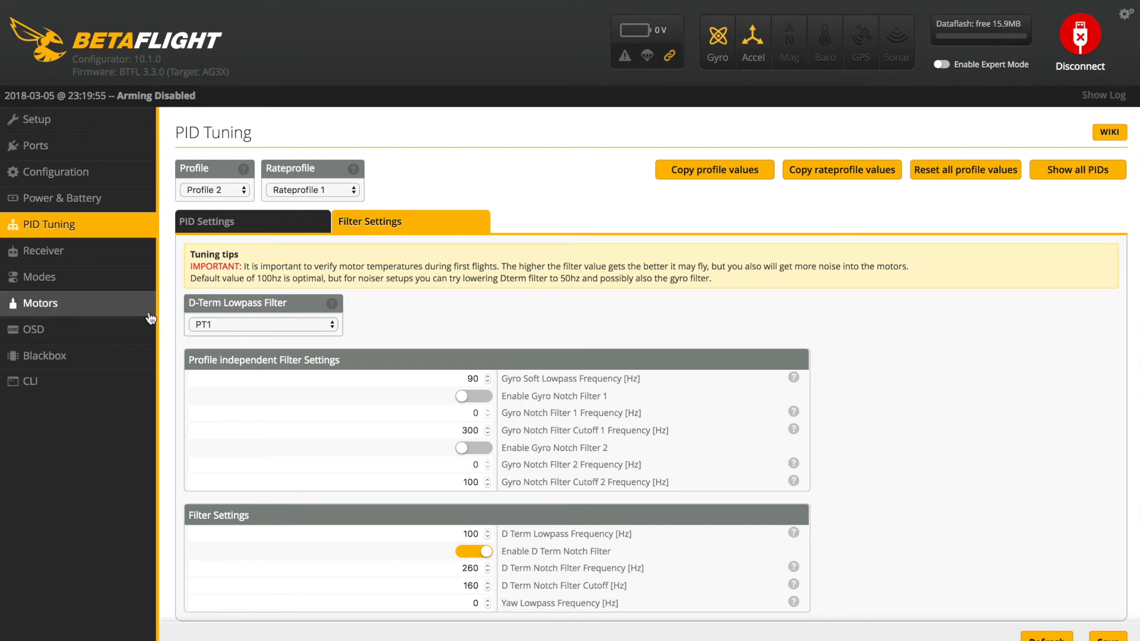